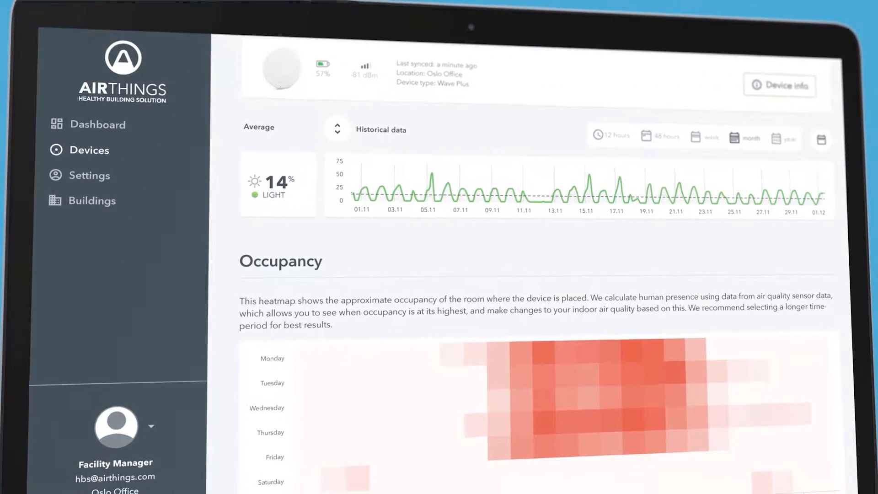
Scroll the dashboard to view the 3. Etasje, radon and Møterom Wave CO2 tiles
{"action": "scroll", "scroll_direction": "down", "scroll_amount": 3}
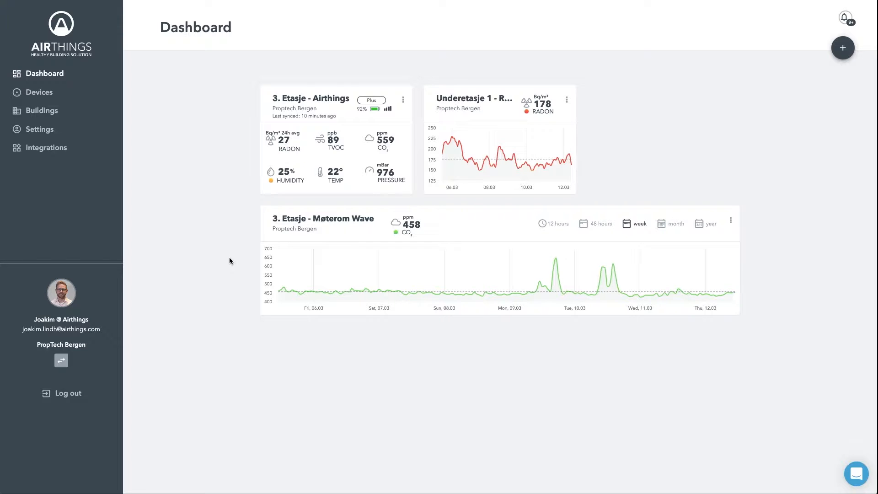
{"action": "mouse_move", "coordinate": [842, 48]}
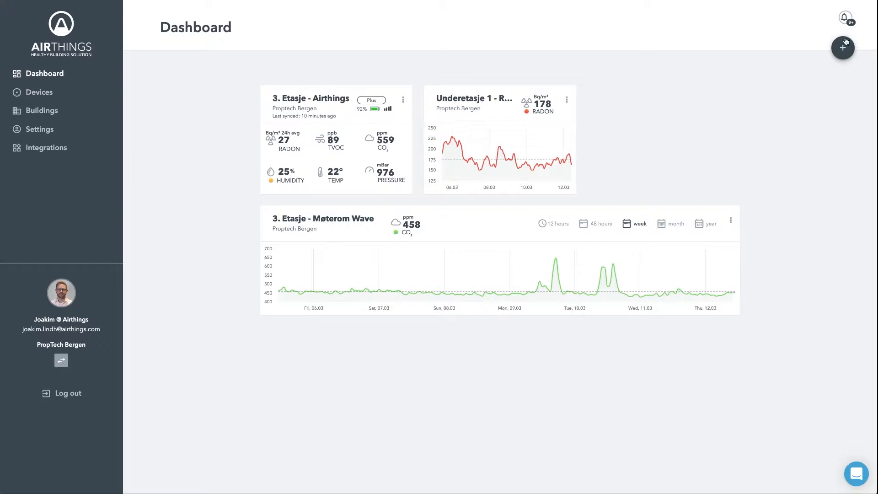
Start adding a new dashboard tile with the + button
{"action": "left_click", "coordinate": [843, 47]}
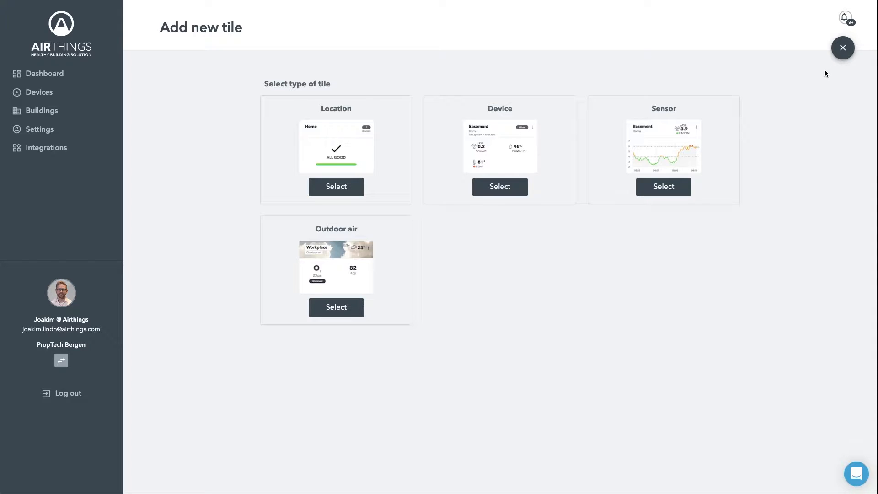
{"action": "mouse_move", "coordinate": [710, 112]}
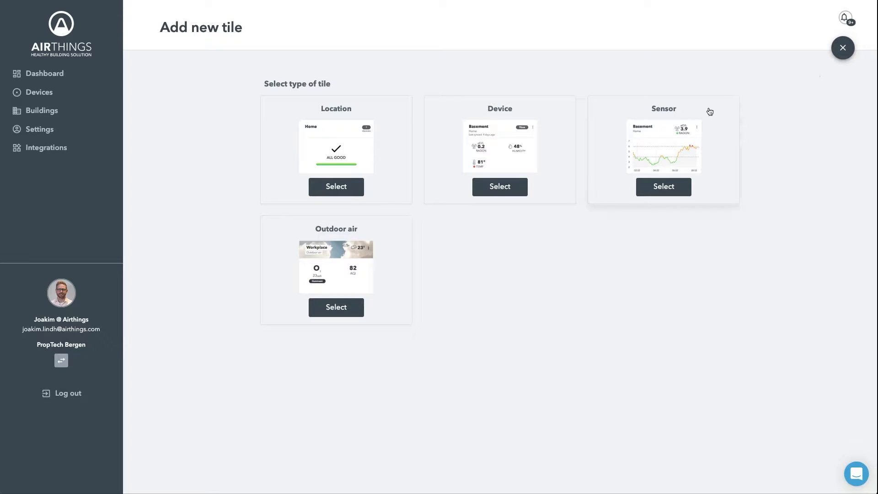
Add an Outdoor air tile for Proptech Bergen to the dashboard
{"action": "left_click", "coordinate": [335, 307]}
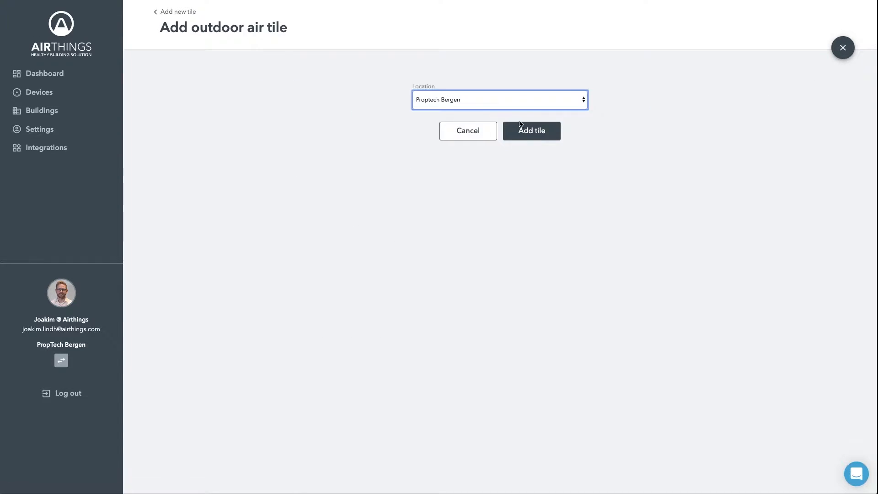
{"action": "left_click", "coordinate": [531, 131]}
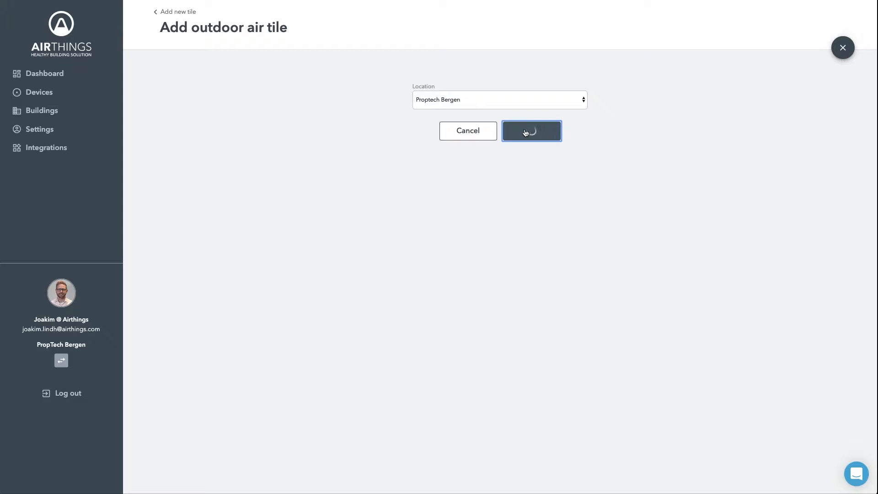
{"action": "left_click", "coordinate": [531, 130]}
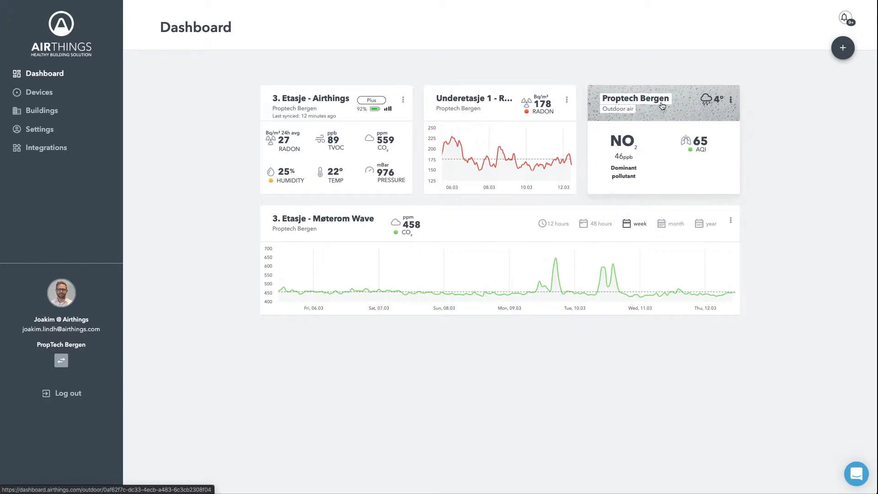
{"action": "mouse_move", "coordinate": [365, 169]}
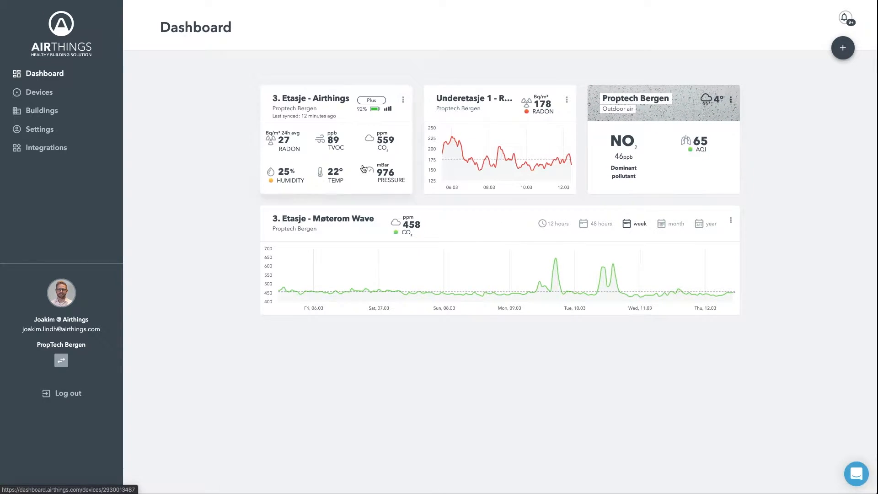
Go to the All devices list of Proptech Bergen hubs via Devices
{"action": "left_click", "coordinate": [39, 92]}
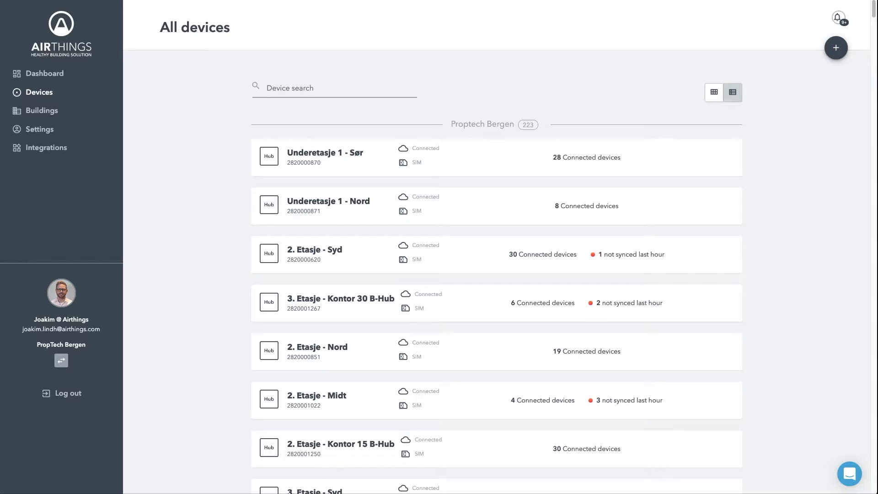
{"action": "mouse_move", "coordinate": [514, 137]}
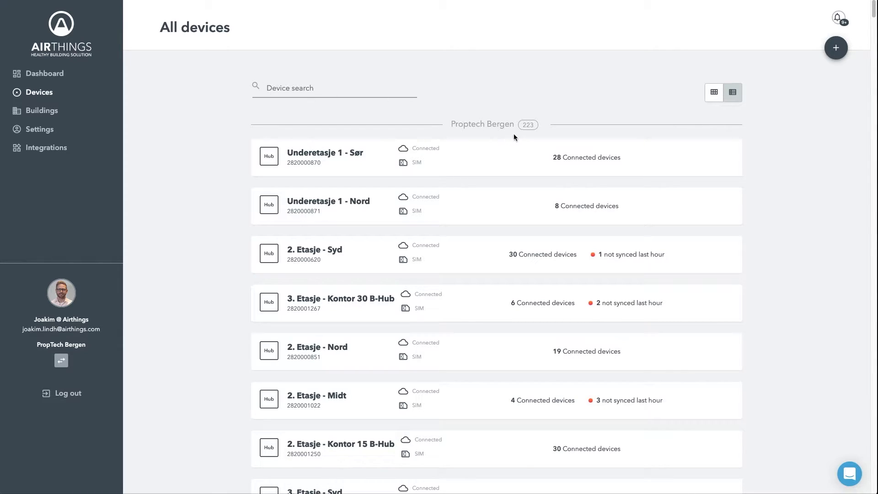
{"action": "mouse_move", "coordinate": [535, 136]}
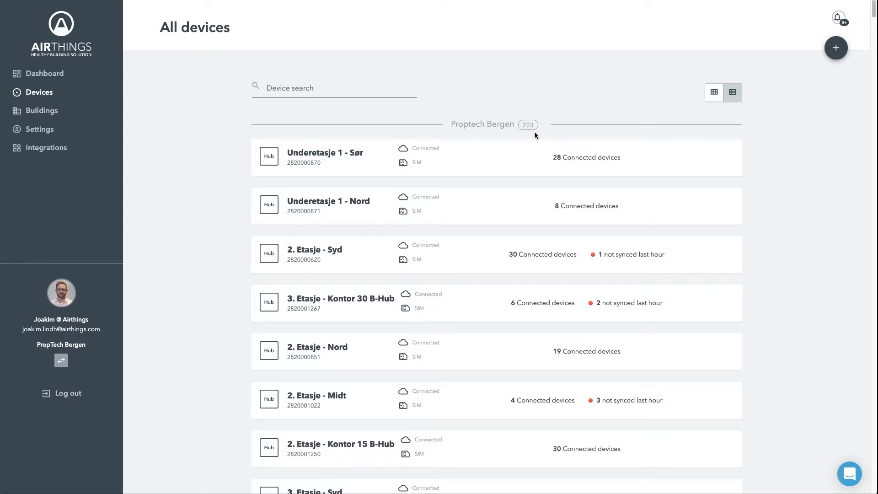
{"action": "mouse_move", "coordinate": [488, 145]}
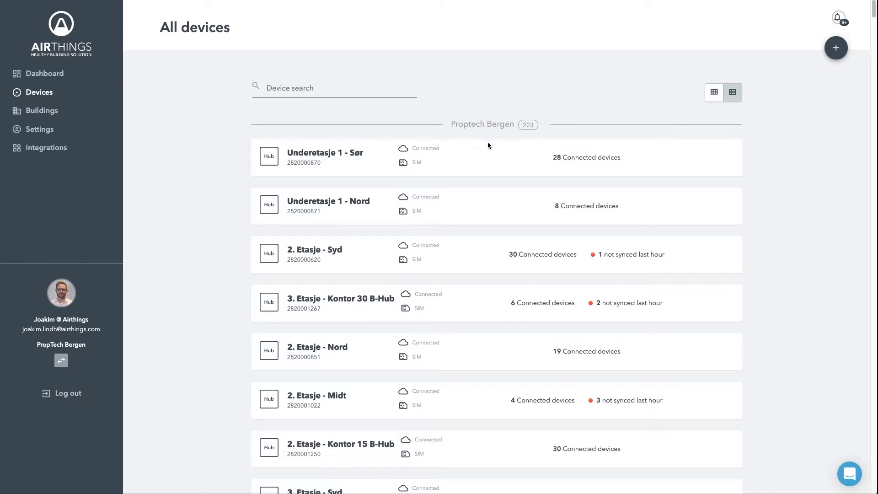
{"action": "mouse_move", "coordinate": [407, 173]}
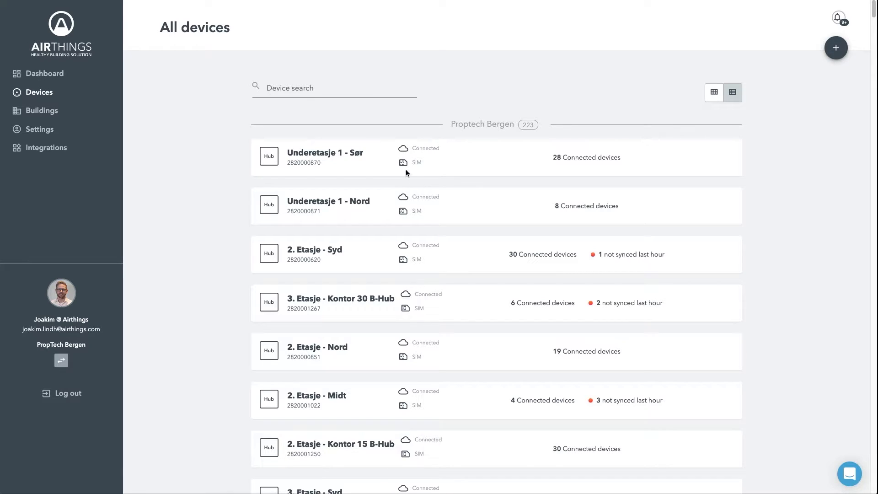
{"action": "mouse_move", "coordinate": [507, 191]}
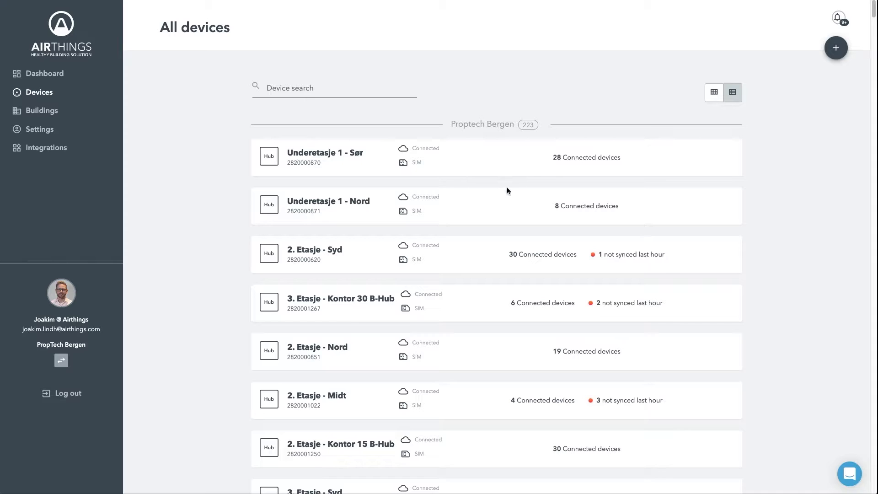
{"action": "mouse_move", "coordinate": [548, 178]}
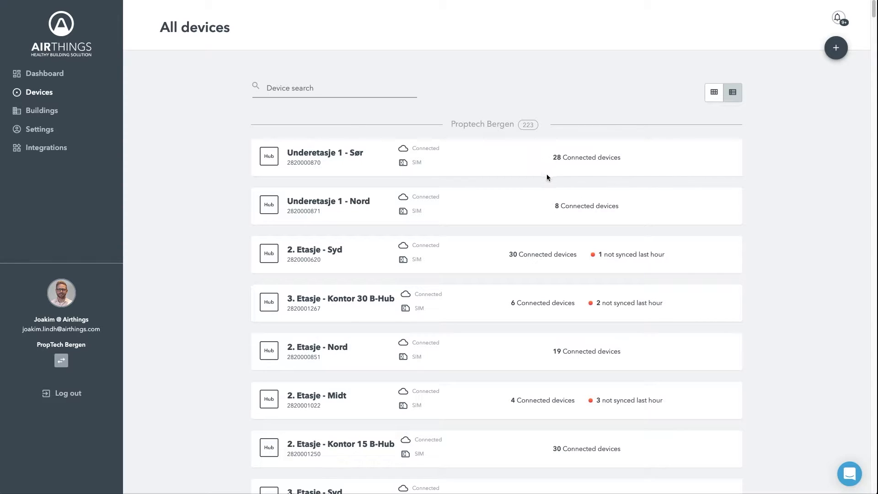
Scroll past the hubs to the sensors' radon, TVOC, CO2, humidity and pressure readings
{"action": "scroll", "scroll_direction": "down", "scroll_amount": 3}
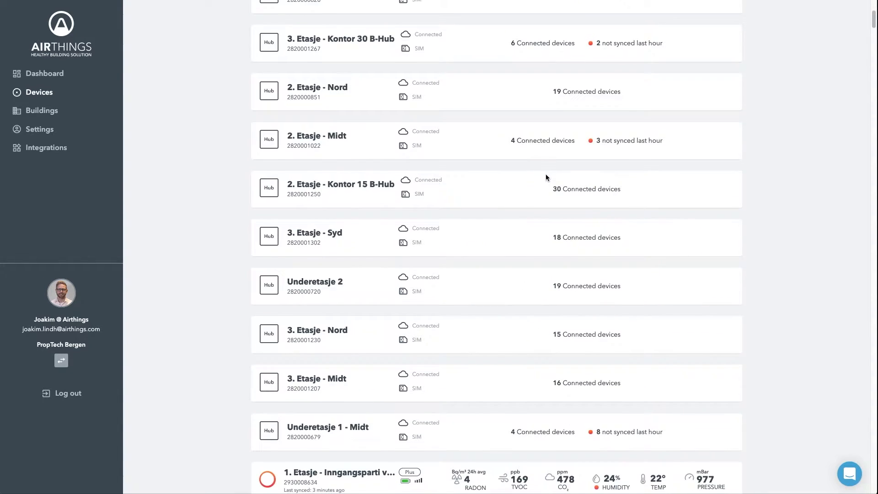
{"action": "scroll", "scroll_direction": "down", "scroll_amount": 3}
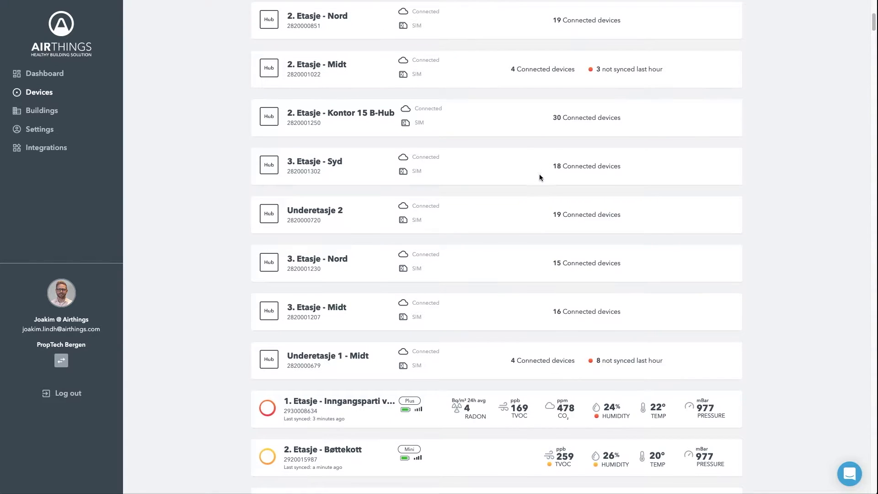
{"action": "scroll", "scroll_direction": "down", "scroll_amount": 3}
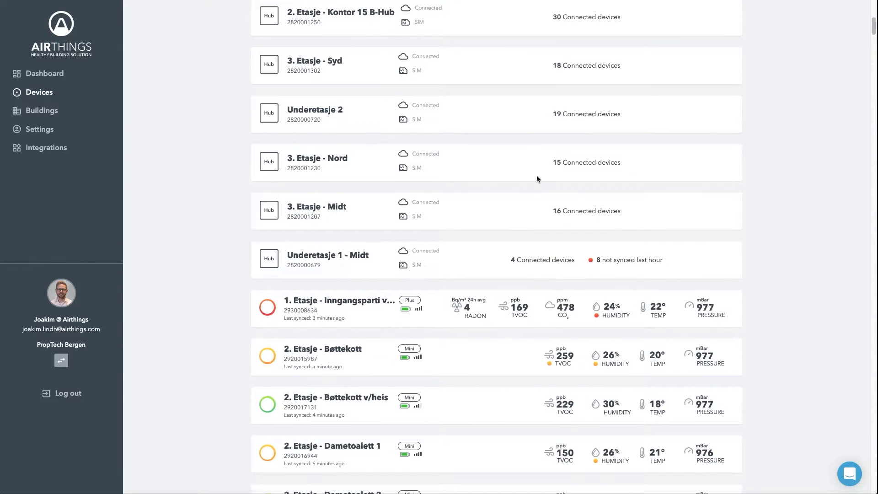
{"action": "scroll", "scroll_direction": "down", "scroll_amount": 3}
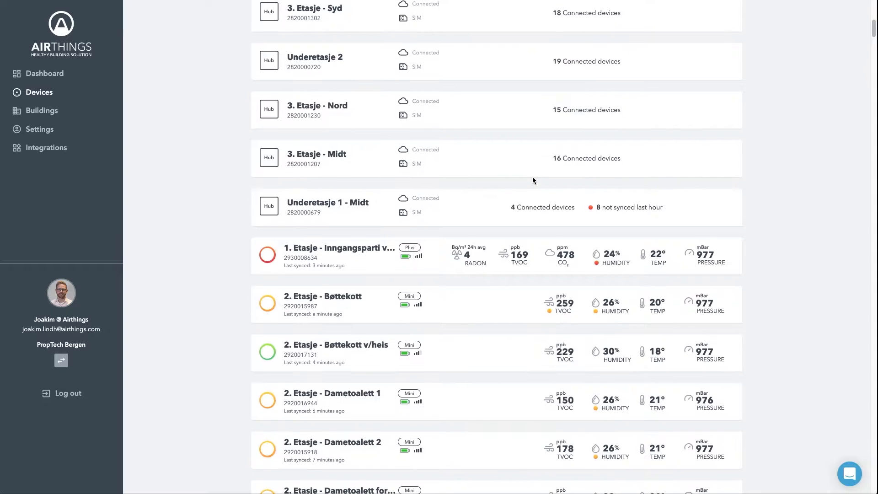
{"action": "mouse_move", "coordinate": [405, 236]}
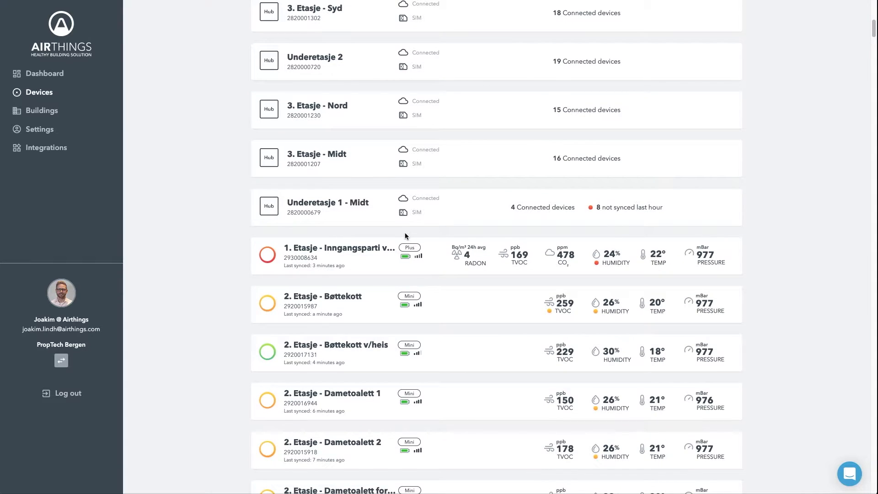
{"action": "mouse_move", "coordinate": [430, 245]}
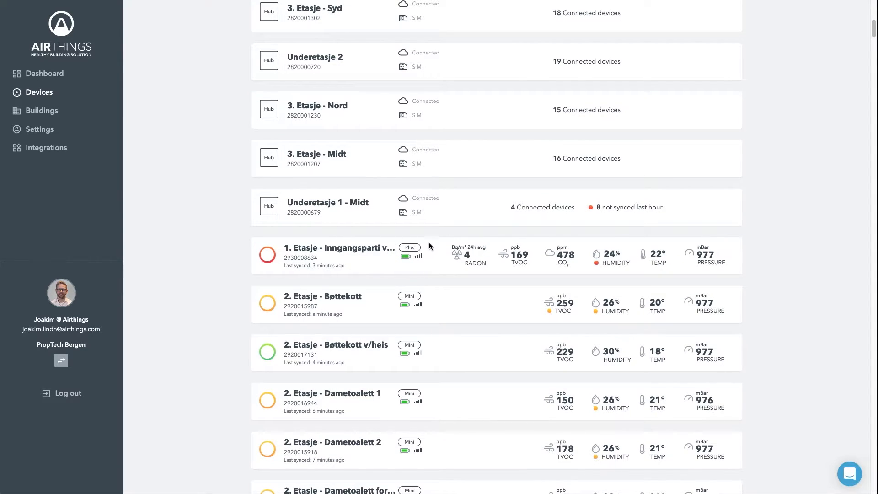
{"action": "mouse_move", "coordinate": [385, 251]}
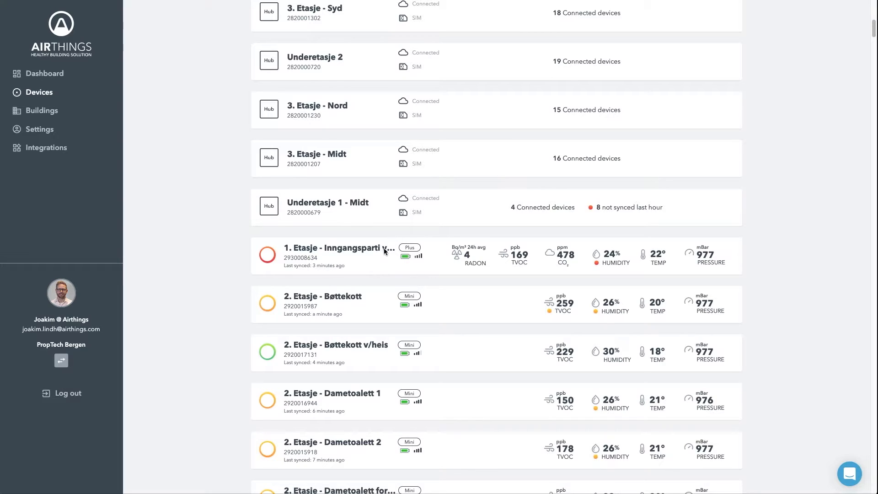
{"action": "mouse_move", "coordinate": [471, 274]}
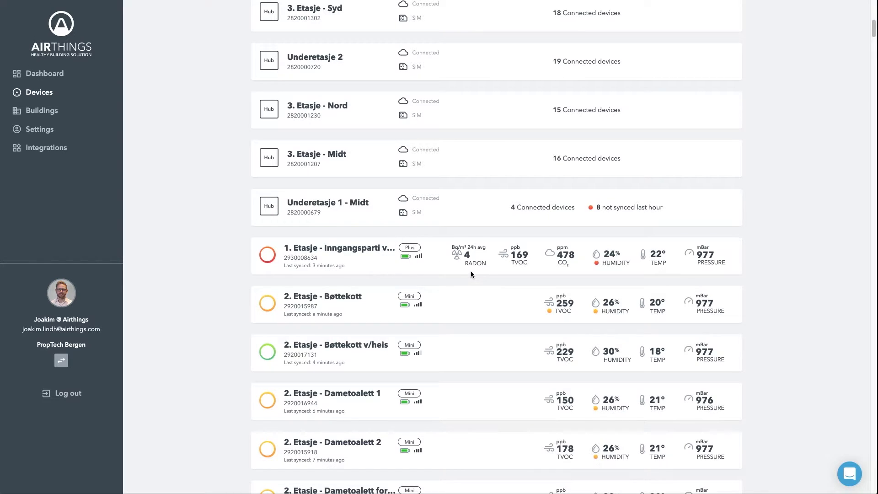
{"action": "mouse_move", "coordinate": [653, 270]}
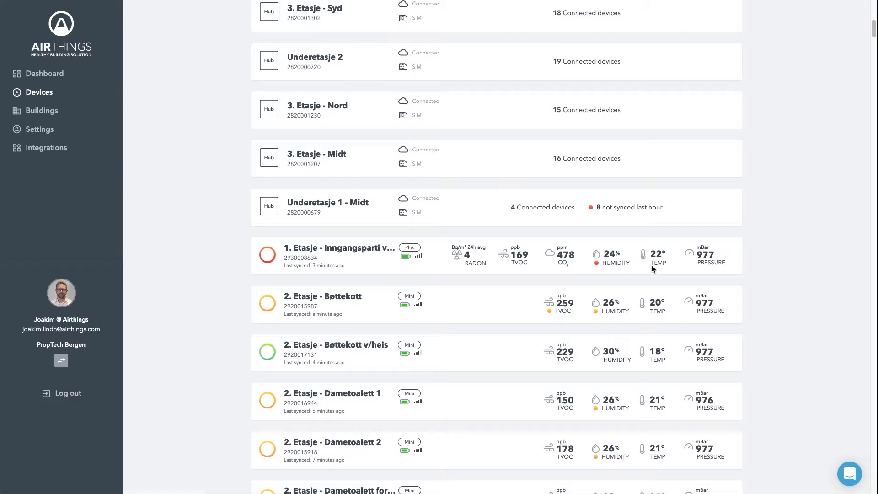
{"action": "mouse_move", "coordinate": [772, 264]}
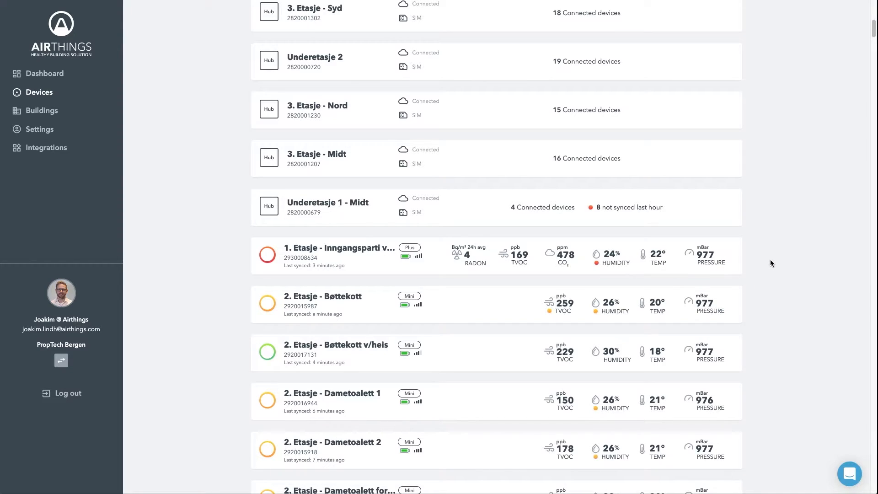
{"action": "mouse_move", "coordinate": [720, 317]}
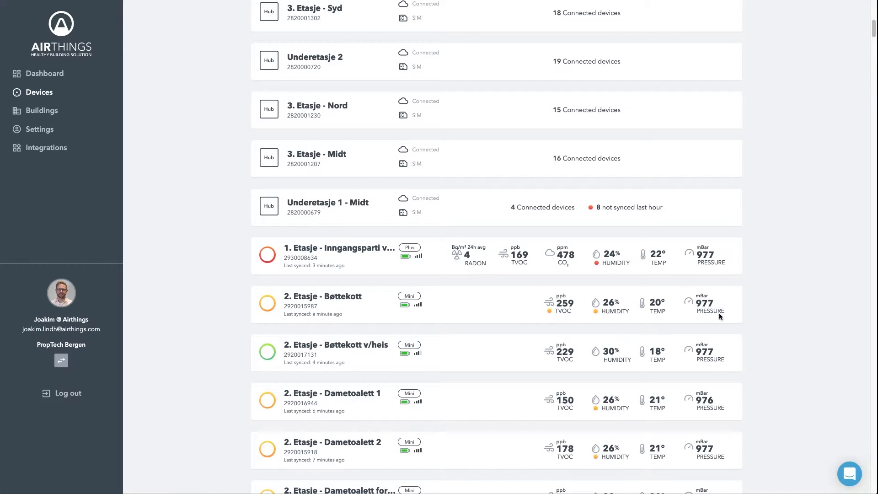
{"action": "mouse_move", "coordinate": [683, 314]}
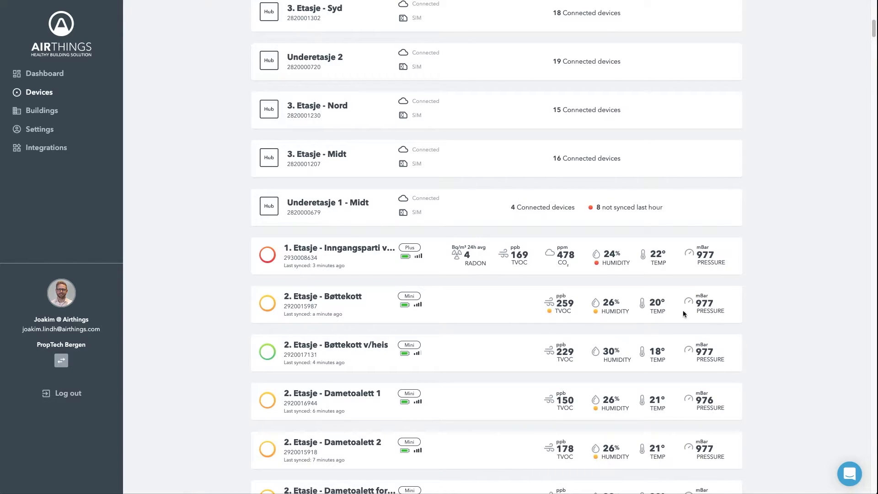
{"action": "mouse_move", "coordinate": [328, 254]}
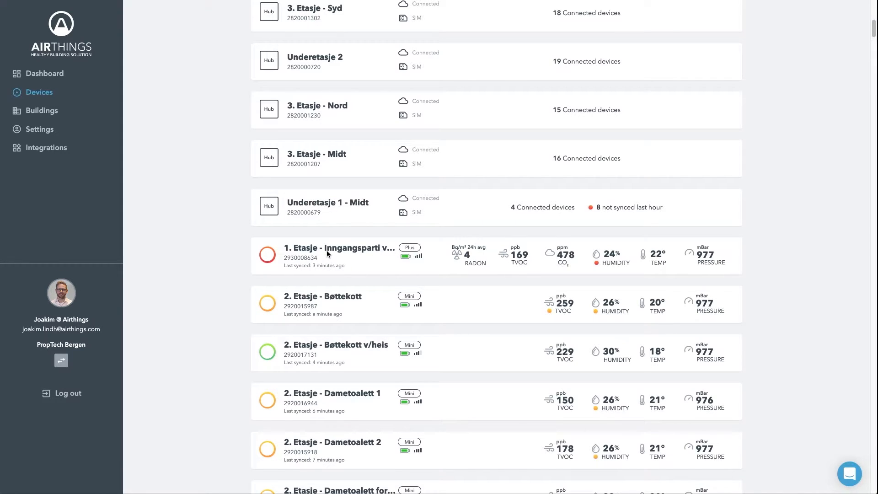
View 1. Etasje - Inngangsparti v/heis with enlarged month-long graphs and custom date fields
{"action": "left_click", "coordinate": [339, 252]}
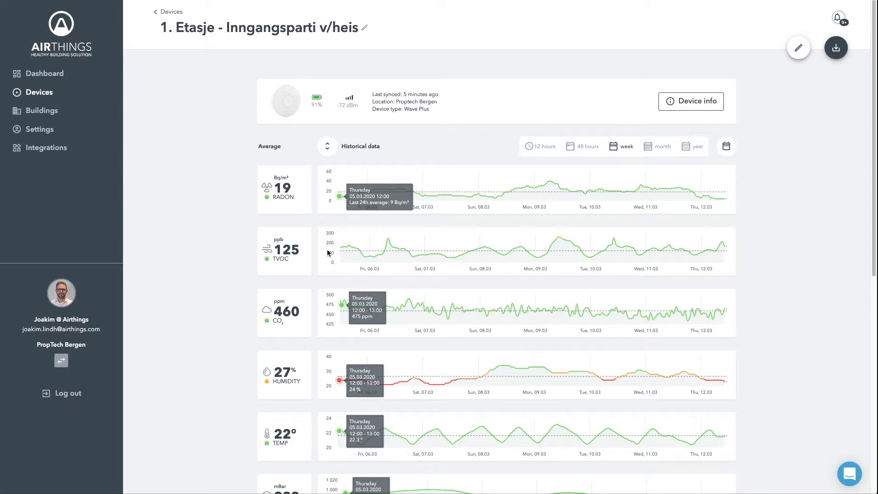
{"action": "left_click", "coordinate": [327, 146]}
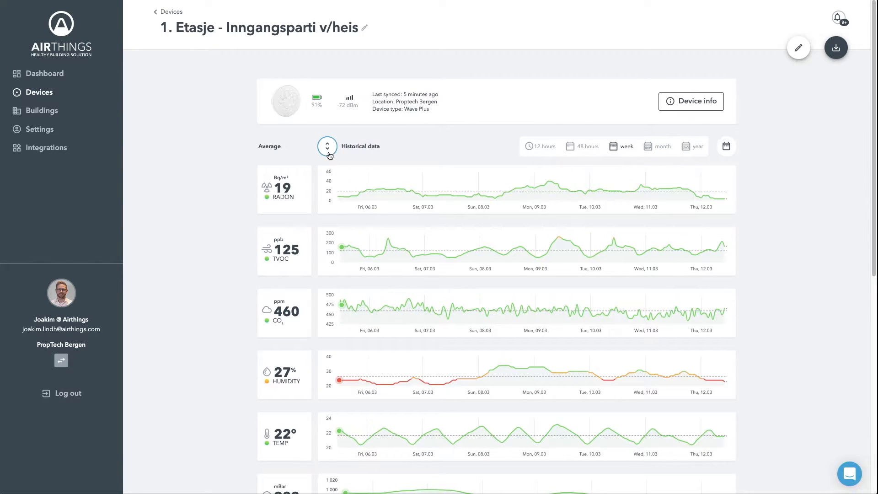
{"action": "left_click", "coordinate": [327, 146]}
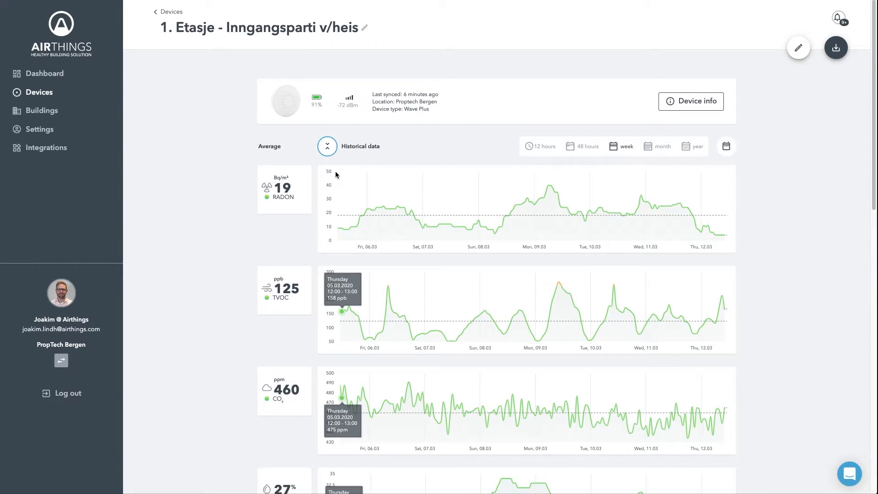
{"action": "mouse_move", "coordinate": [476, 227]}
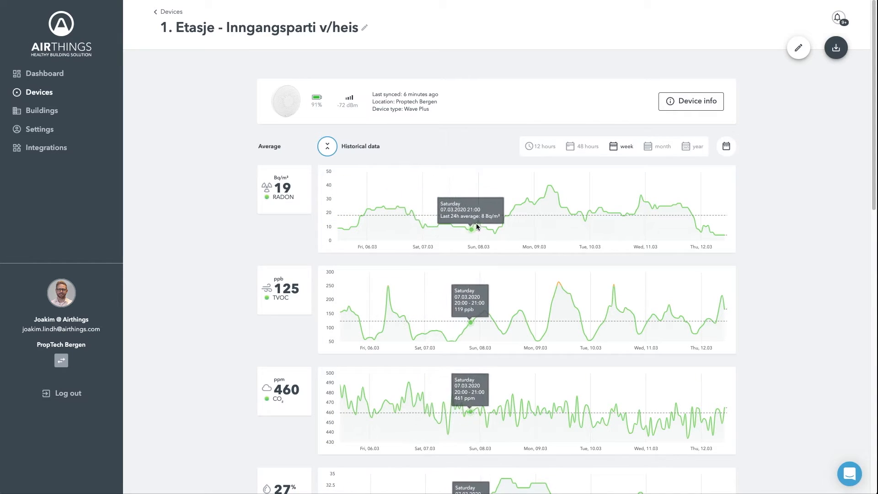
{"action": "mouse_move", "coordinate": [671, 213]}
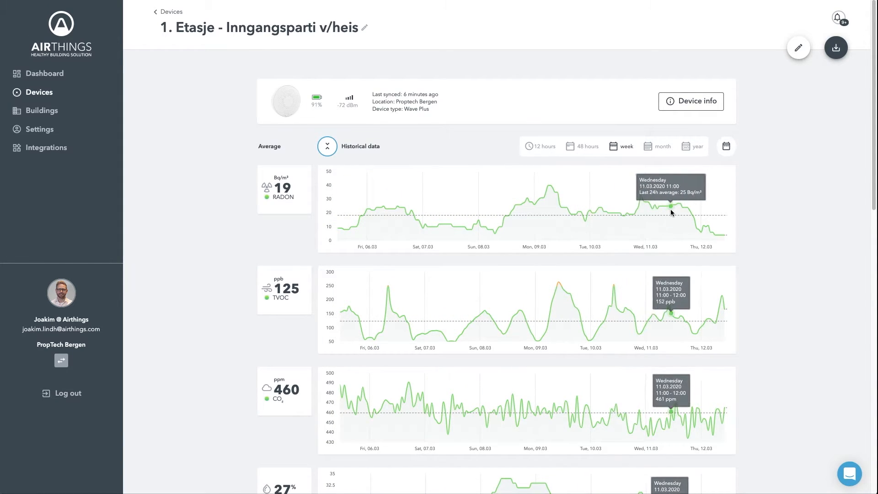
{"action": "mouse_move", "coordinate": [689, 214]}
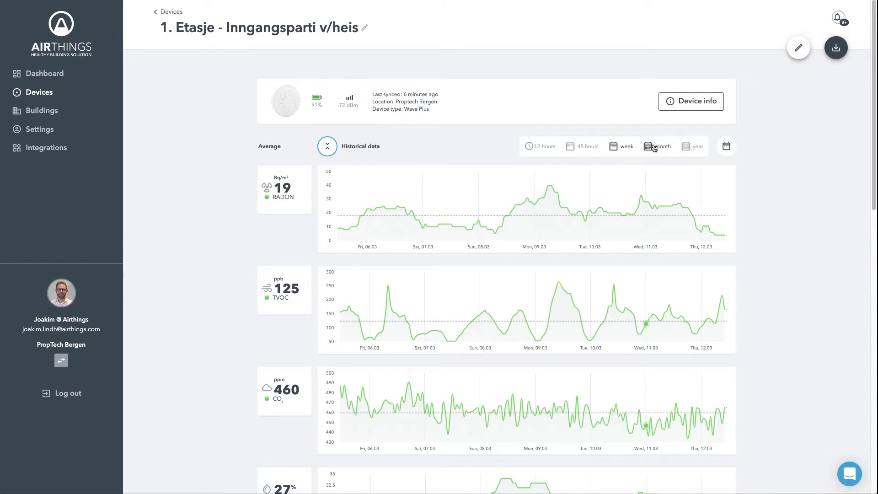
{"action": "left_click", "coordinate": [661, 147]}
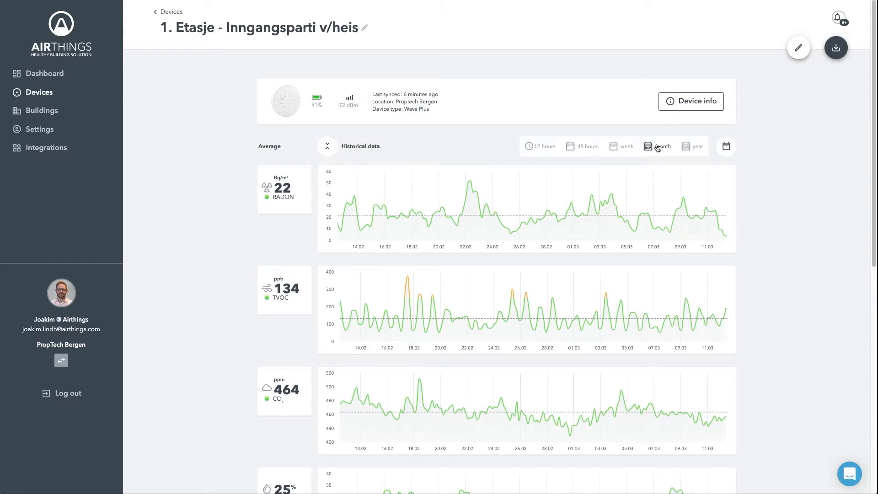
{"action": "left_click", "coordinate": [725, 147]}
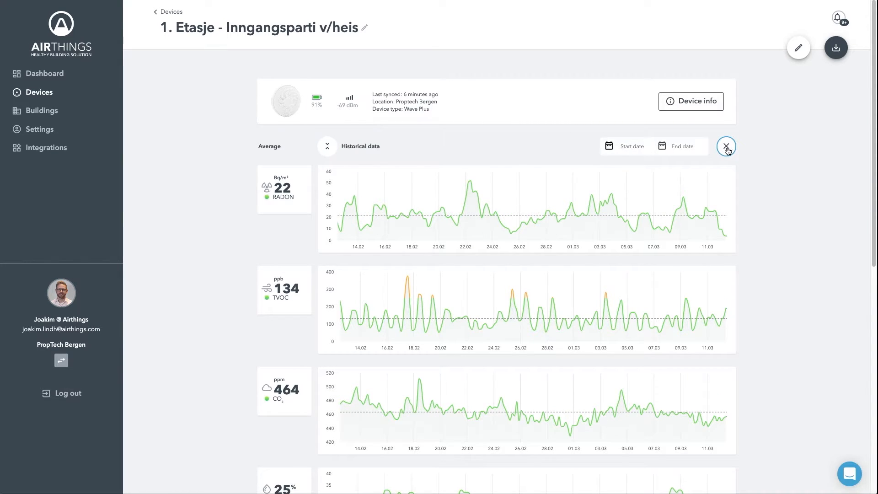
{"action": "mouse_move", "coordinate": [691, 146]}
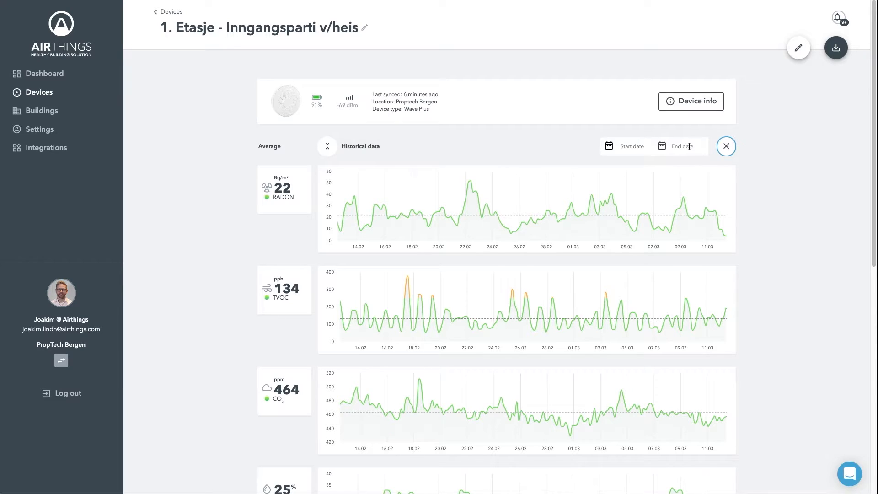
{"action": "mouse_move", "coordinate": [835, 47]}
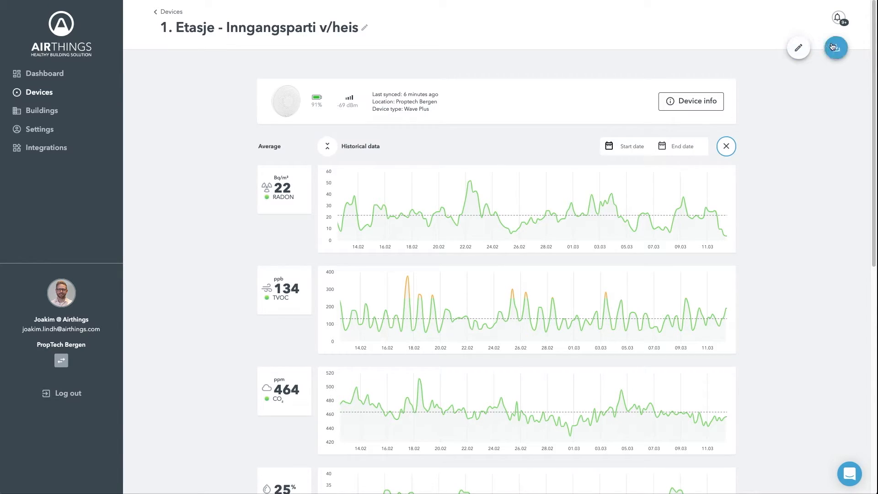
{"action": "left_click", "coordinate": [835, 48]}
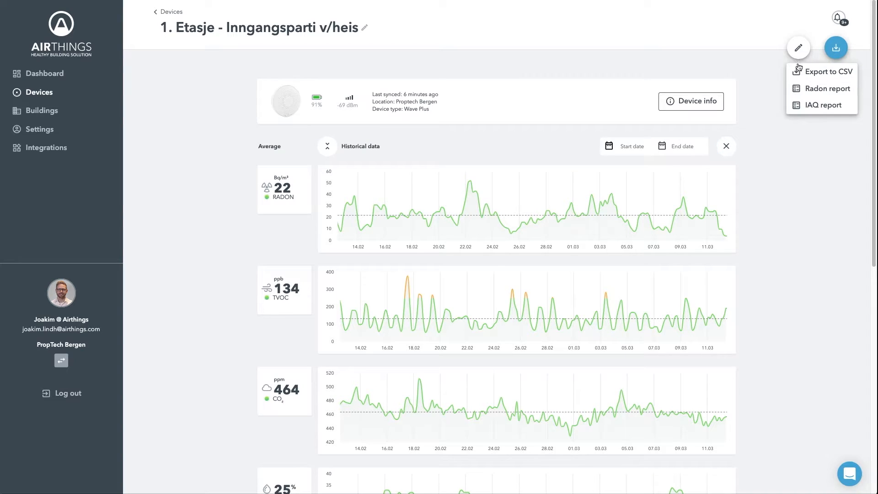
{"action": "mouse_move", "coordinate": [822, 71]}
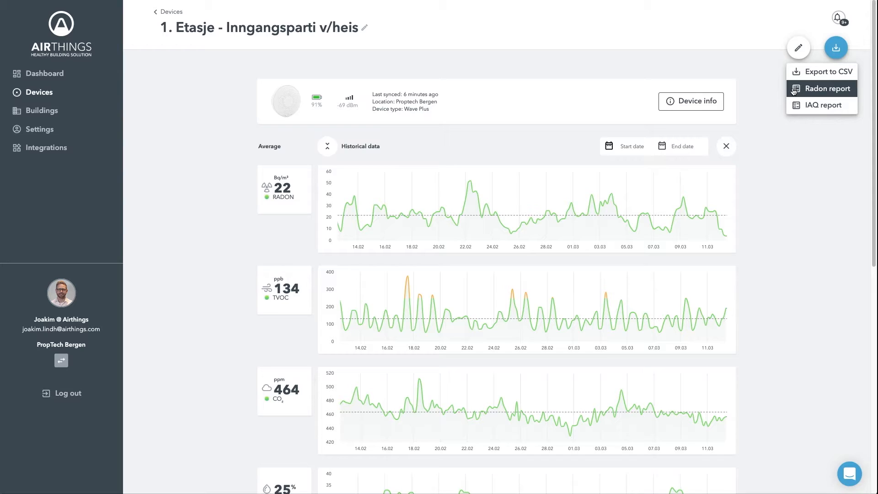
{"action": "mouse_move", "coordinate": [821, 105]}
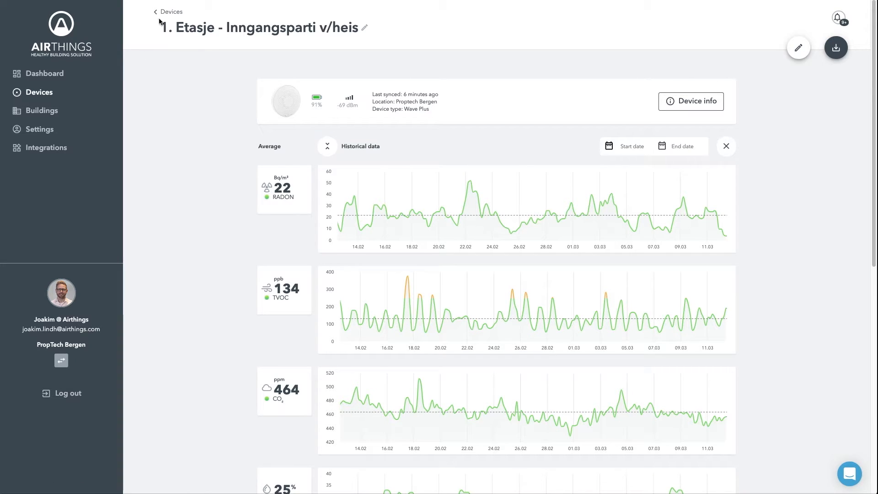
Return to the All devices list and scroll through the Proptech Bergen devices
{"action": "left_click", "coordinate": [171, 11]}
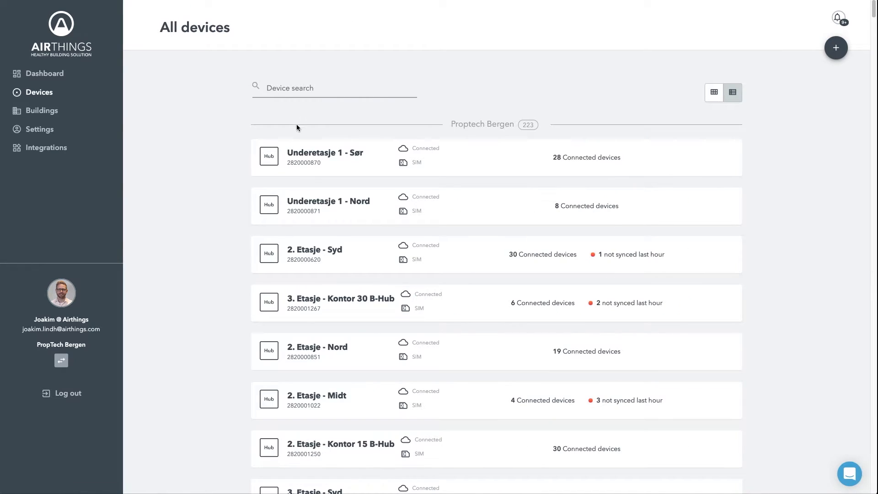
{"action": "scroll", "scroll_direction": "down", "scroll_amount": 3}
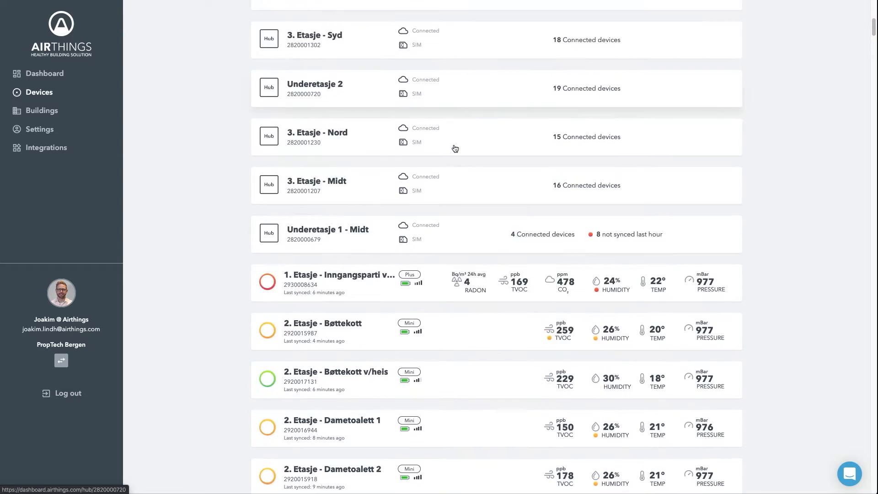
{"action": "scroll", "scroll_direction": "down", "scroll_amount": 3}
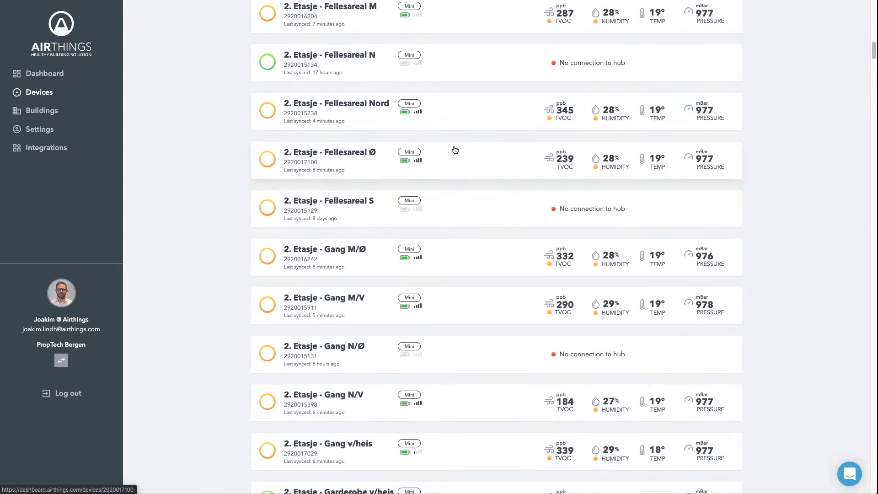
{"action": "scroll", "scroll_direction": "down", "scroll_amount": 3}
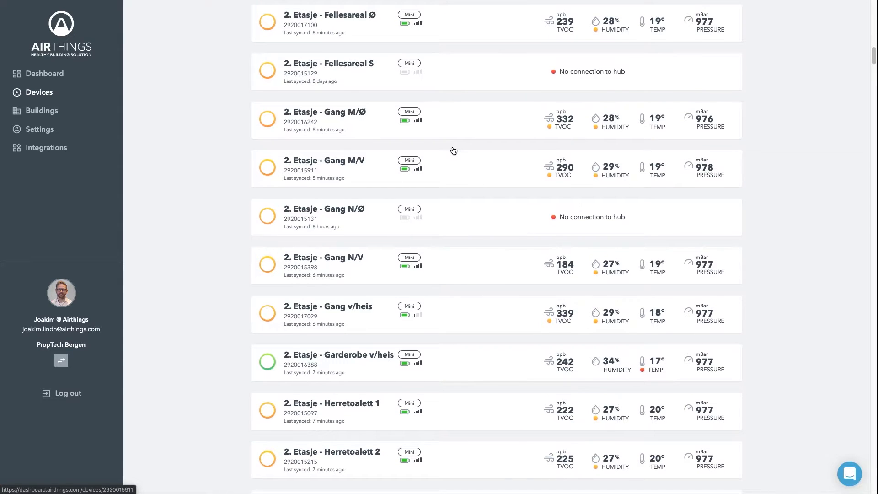
{"action": "scroll", "scroll_direction": "down", "scroll_amount": 3}
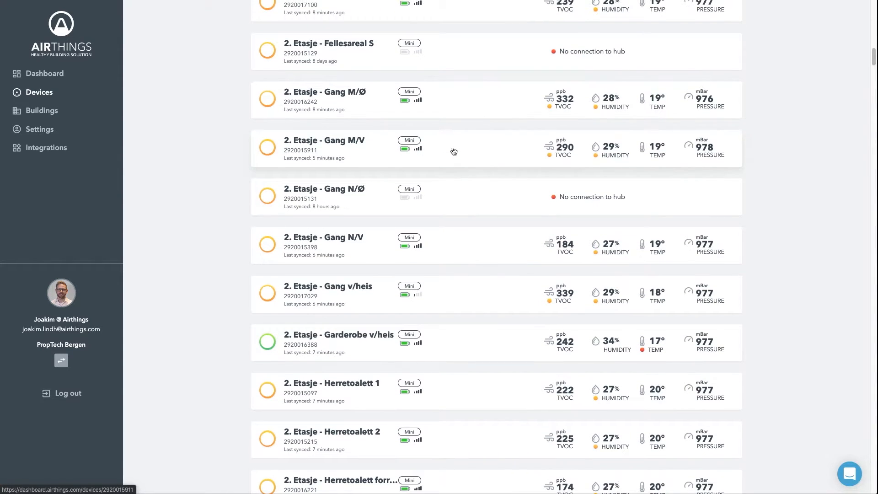
{"action": "scroll", "scroll_direction": "down", "scroll_amount": 3}
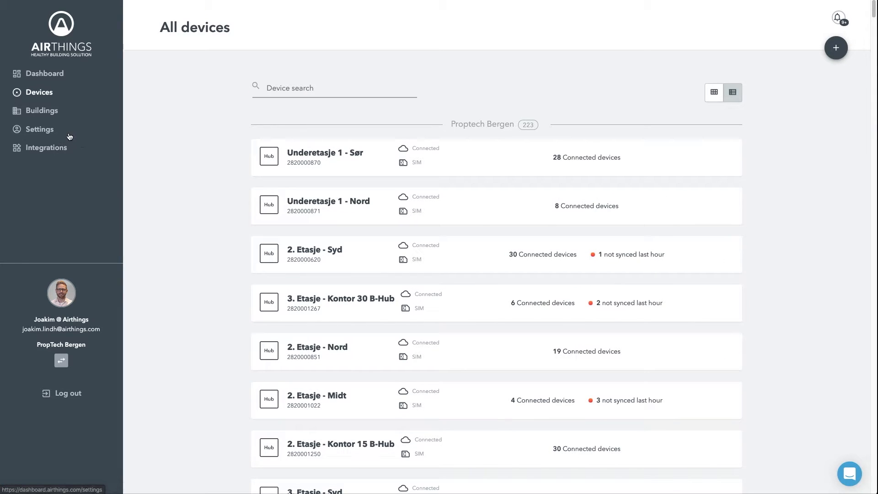
Show the Buildings overview with Proptech Bergen and Offices 2–4 on the map
{"action": "left_click", "coordinate": [41, 110]}
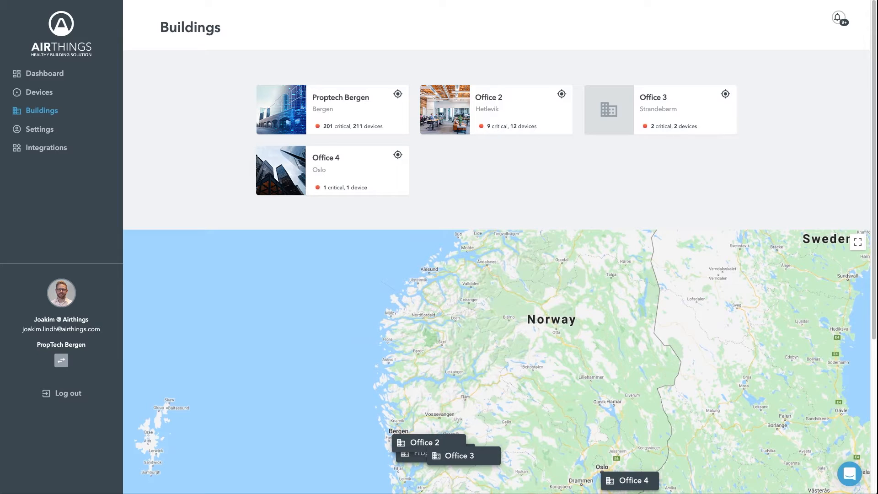
{"action": "mouse_move", "coordinate": [219, 79]}
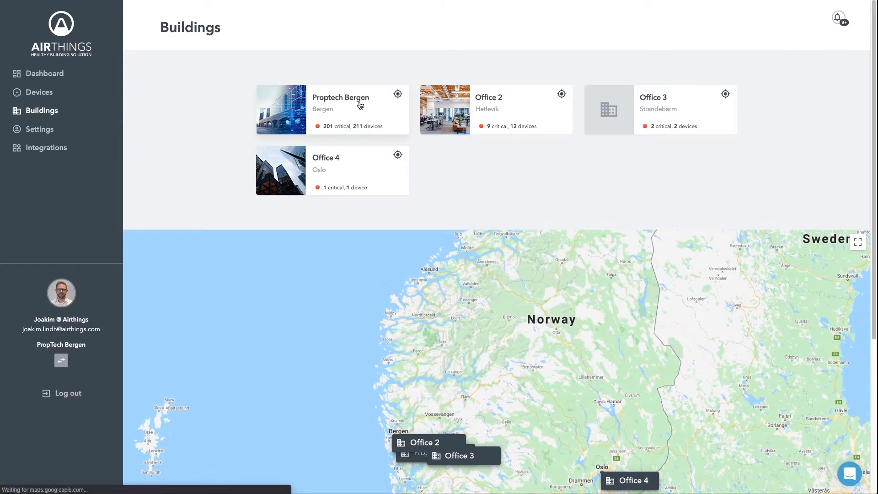
{"action": "left_click", "coordinate": [341, 109]}
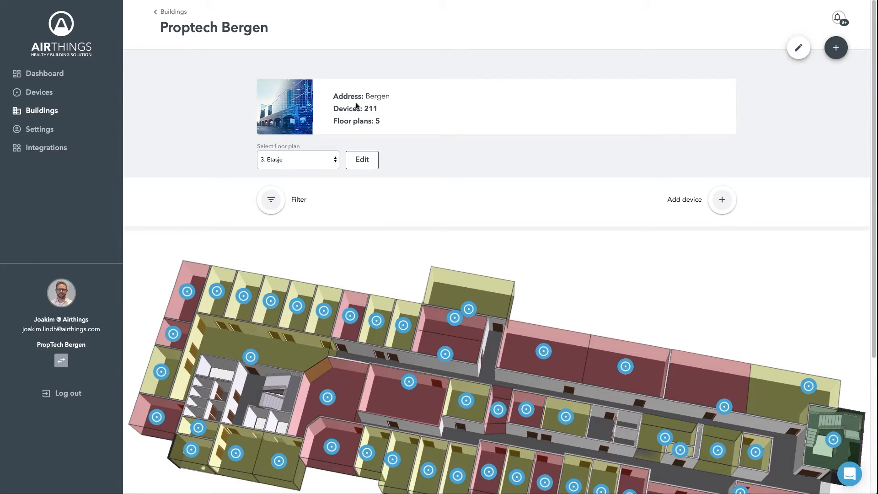
{"action": "mouse_move", "coordinate": [600, 209]}
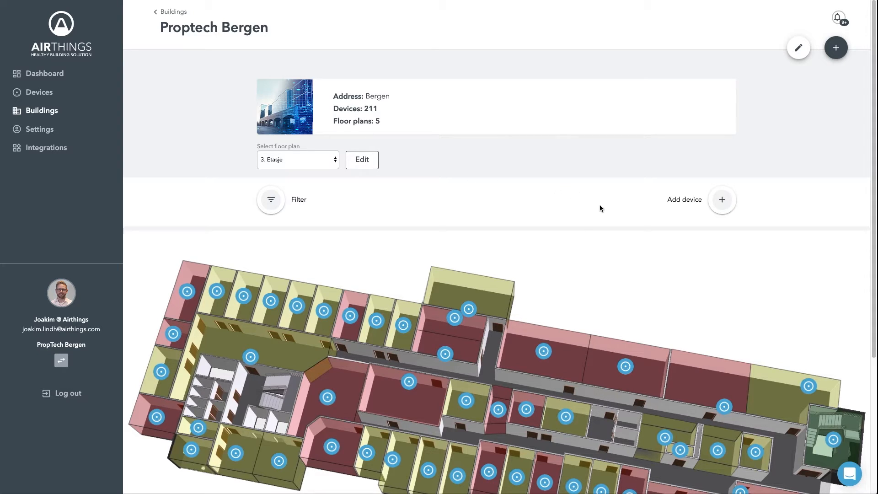
{"action": "mouse_move", "coordinate": [590, 219]}
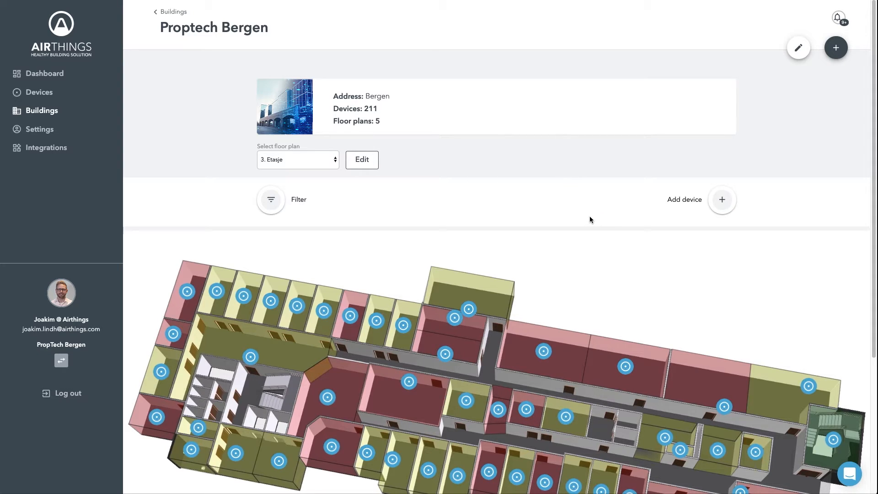
{"action": "mouse_move", "coordinate": [288, 205]}
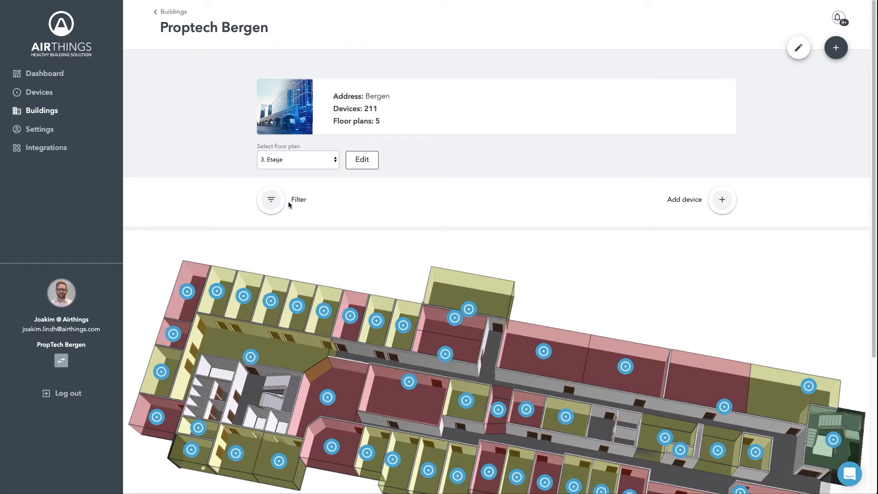
{"action": "left_click", "coordinate": [298, 159]}
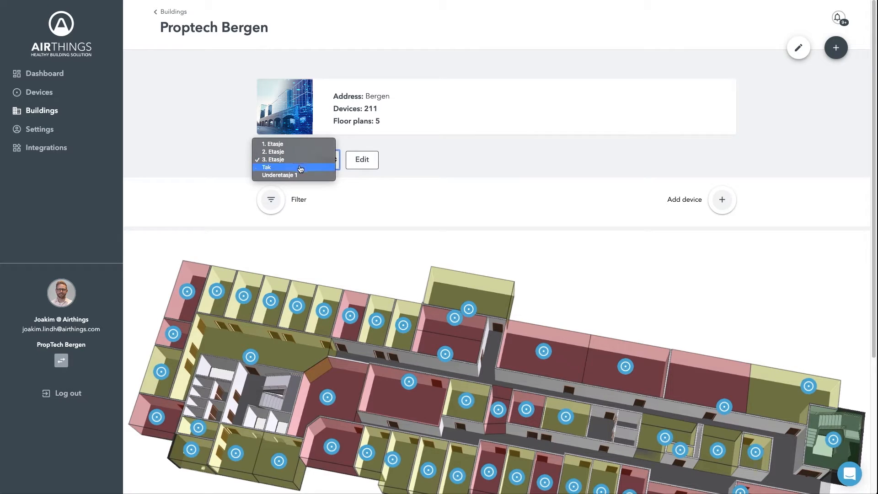
{"action": "mouse_move", "coordinate": [301, 186]}
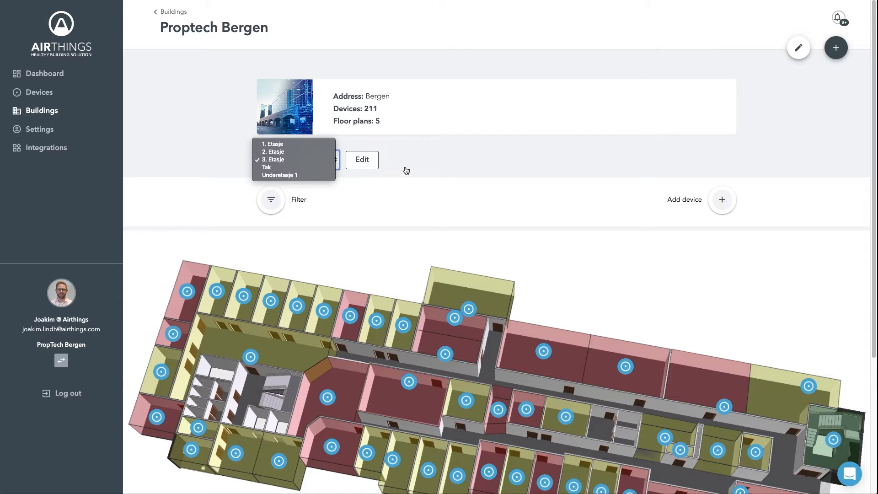
{"action": "left_click", "coordinate": [272, 160]}
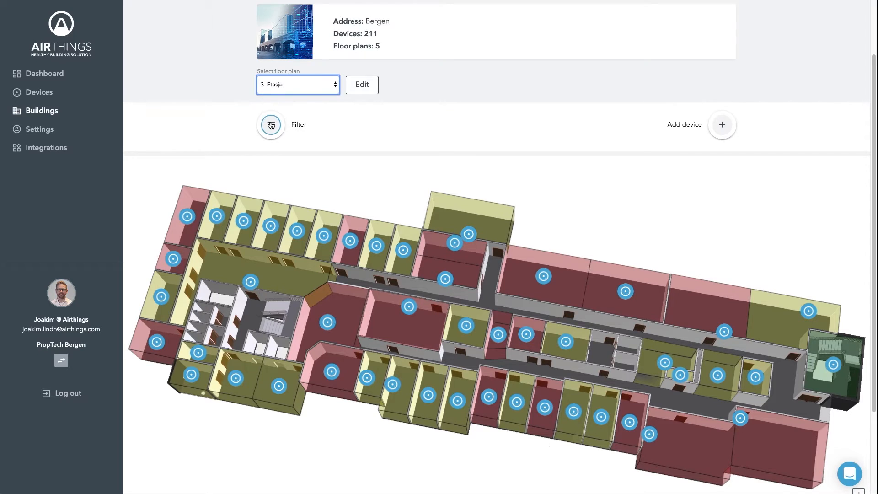
Cycle the 3. Etasje floor plan filter through Temp, TVOC, Radon, CO2 and Humidity
{"action": "left_click", "coordinate": [270, 124]}
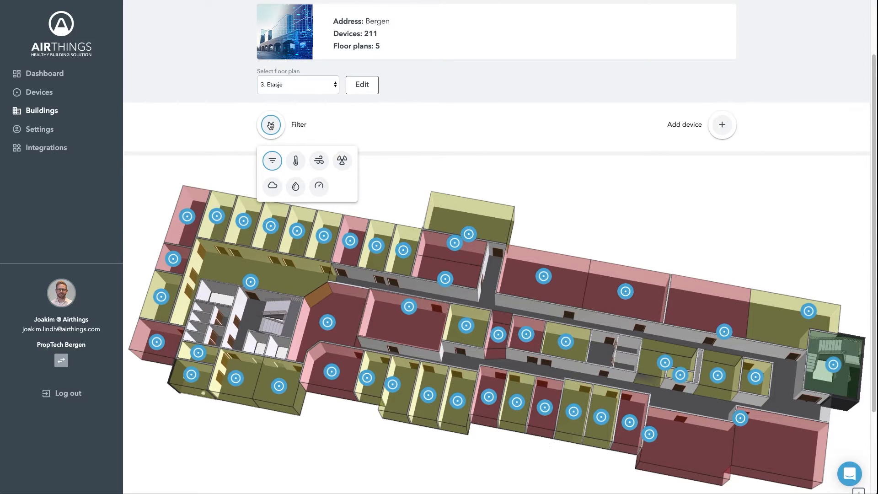
{"action": "left_click", "coordinate": [295, 160]}
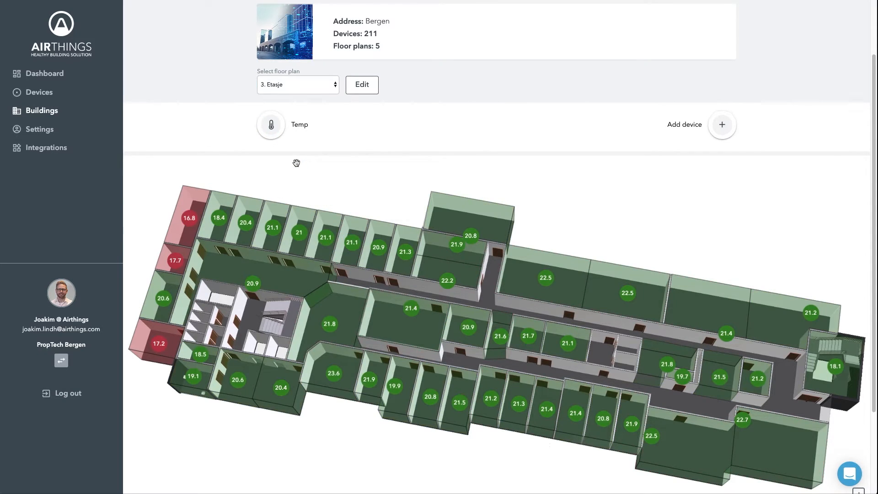
{"action": "mouse_move", "coordinate": [270, 124]}
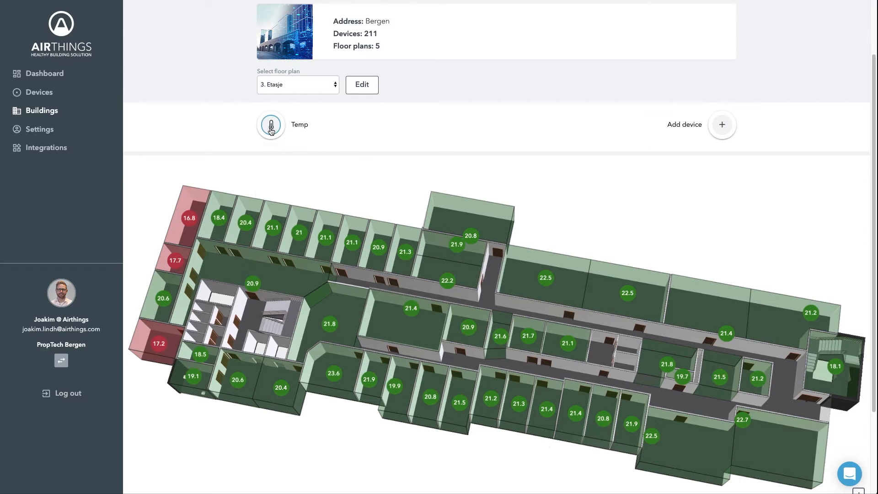
{"action": "left_click", "coordinate": [271, 125]}
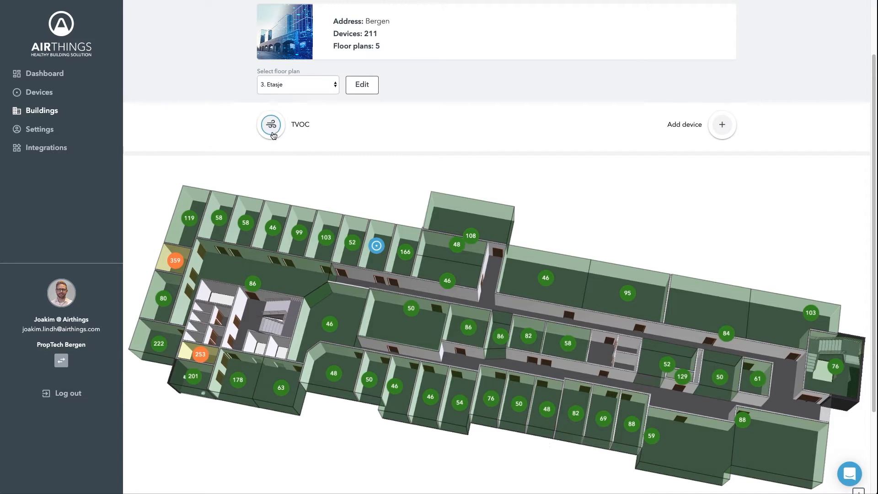
{"action": "left_click", "coordinate": [271, 125]}
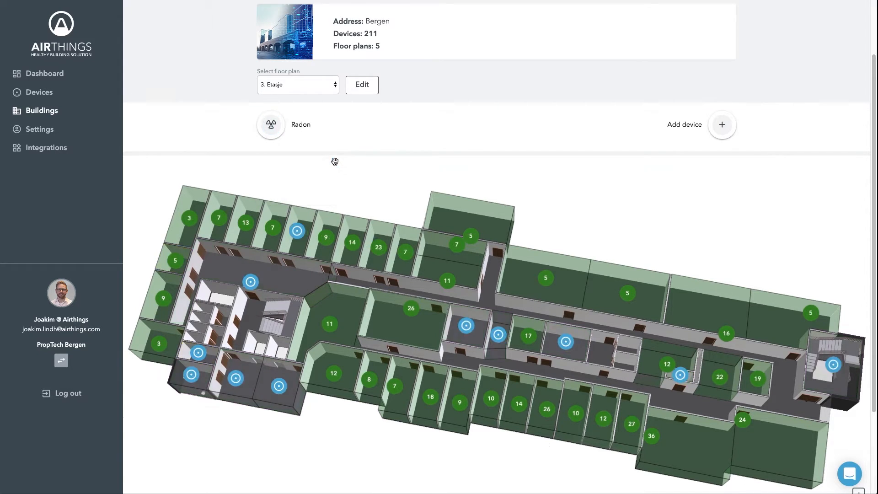
{"action": "left_click", "coordinate": [270, 124]}
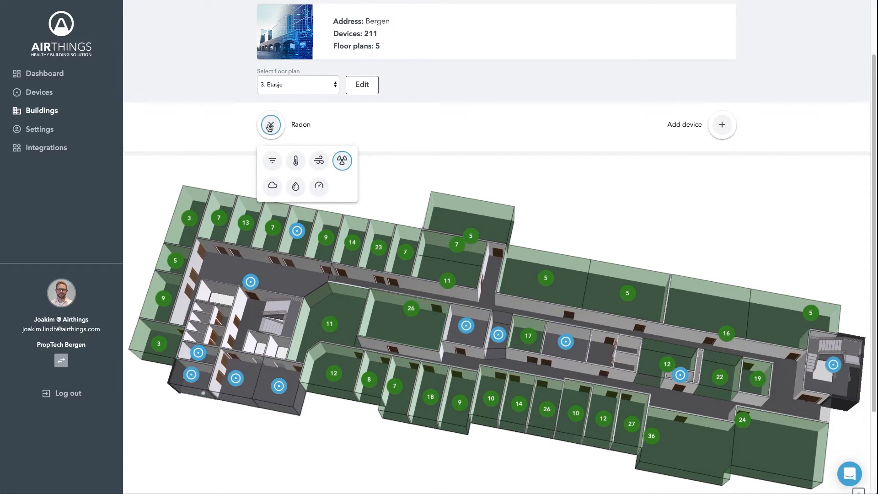
{"action": "left_click", "coordinate": [271, 186]}
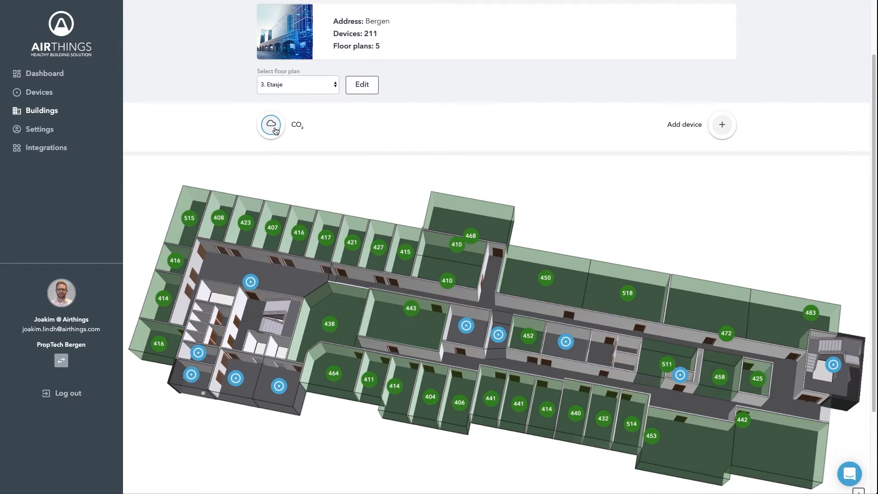
{"action": "left_click", "coordinate": [271, 124]}
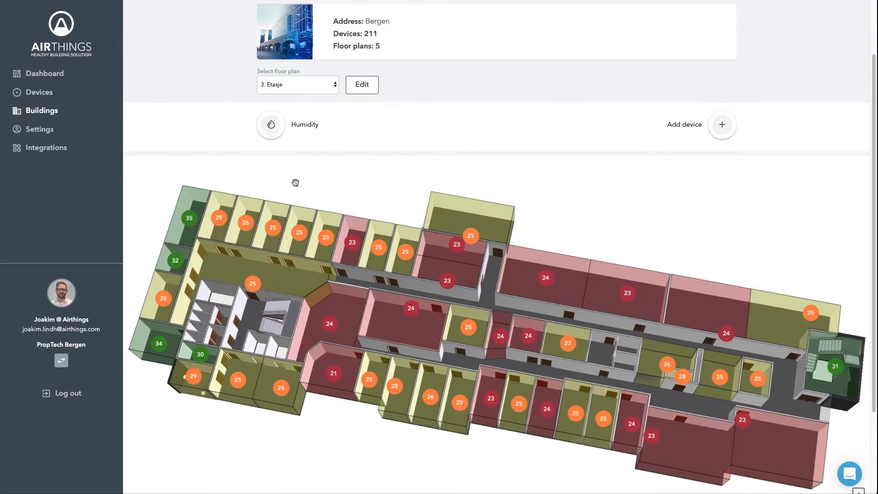
{"action": "left_click", "coordinate": [270, 125]}
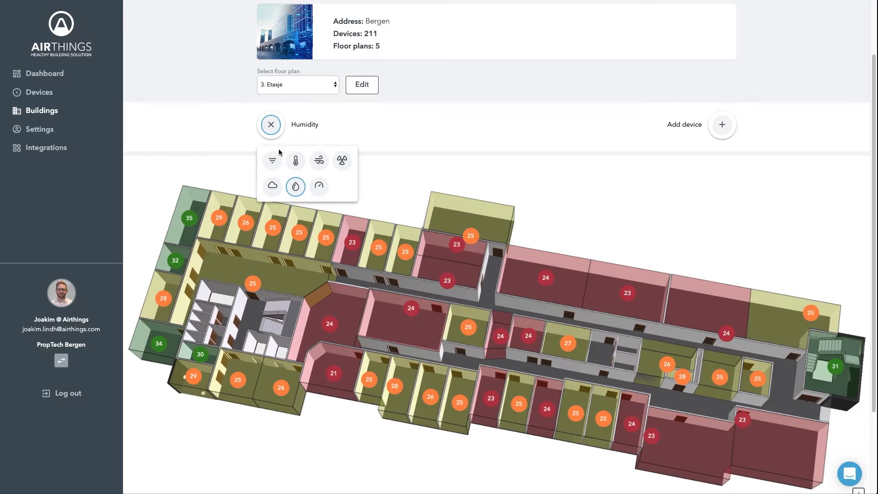
Switch to Pressure readings and place a new device in a drawn room by the stairwell
{"action": "left_click", "coordinate": [318, 186]}
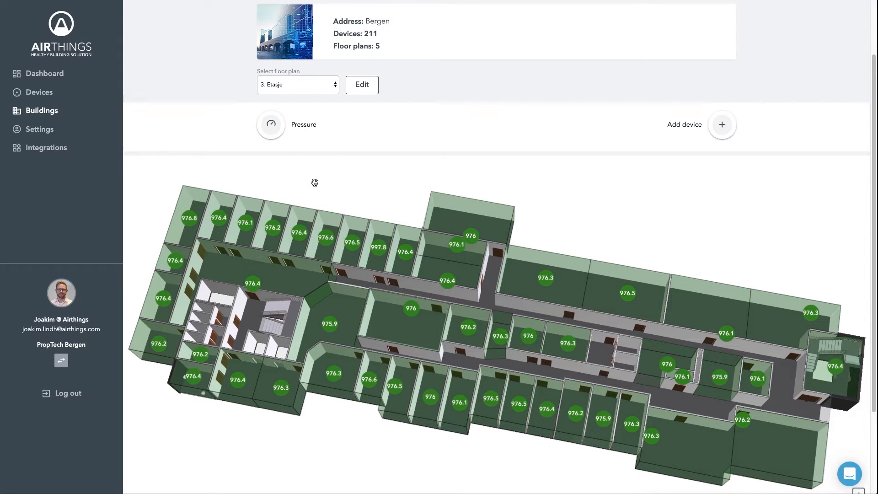
{"action": "mouse_move", "coordinate": [467, 185]}
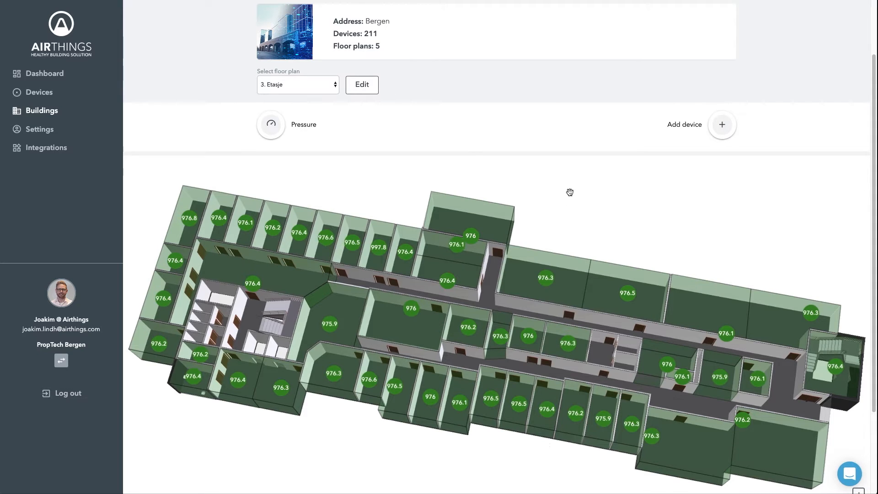
{"action": "left_click", "coordinate": [721, 124]}
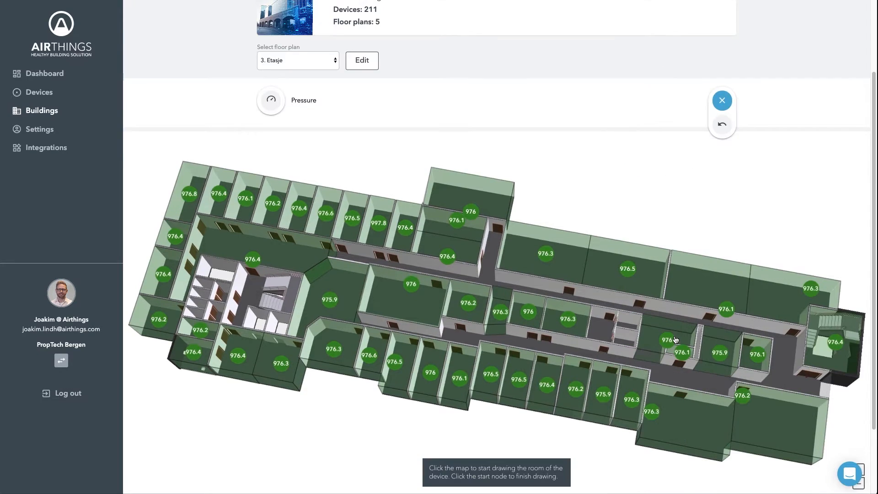
{"action": "mouse_move", "coordinate": [595, 307]}
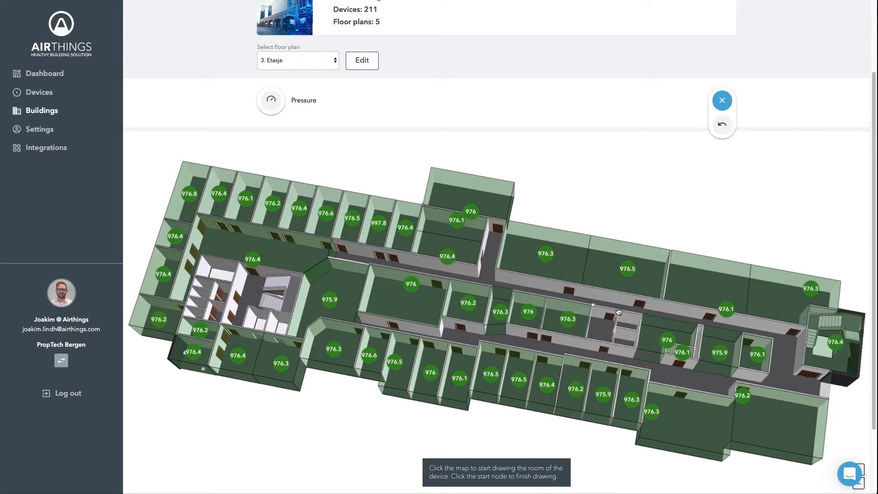
{"action": "left_click", "coordinate": [593, 305]}
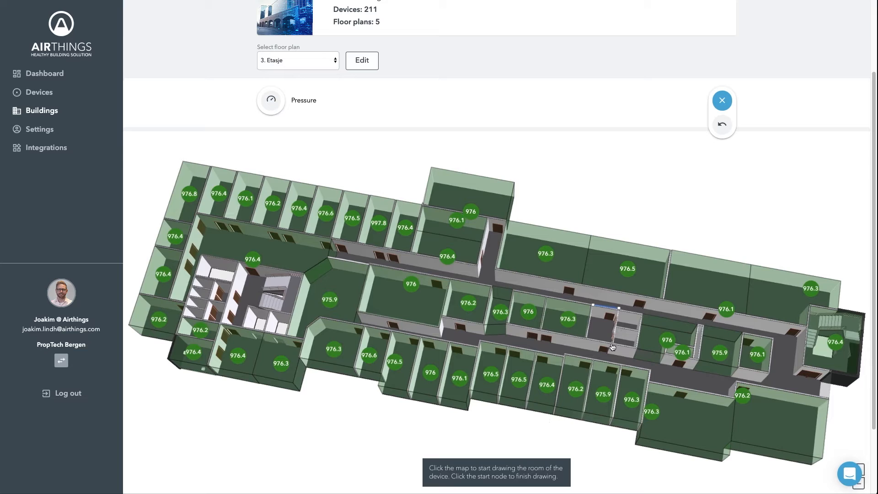
{"action": "left_click", "coordinate": [611, 346]}
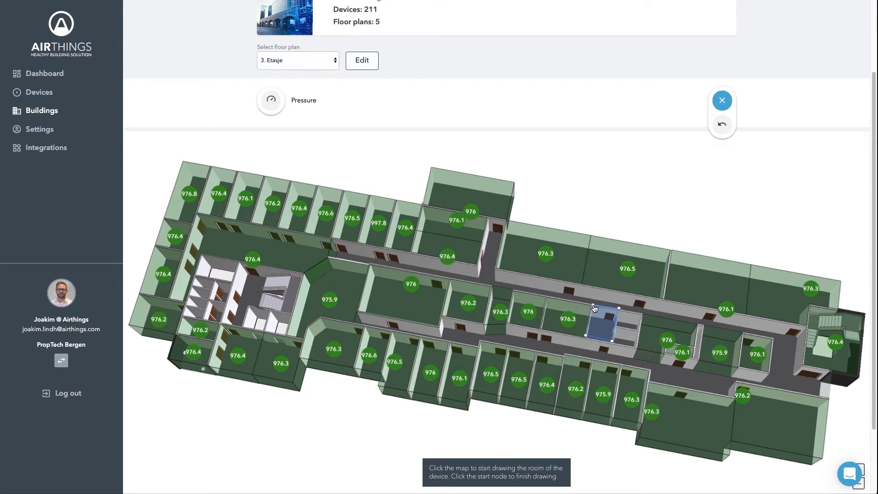
{"action": "left_click", "coordinate": [602, 324]}
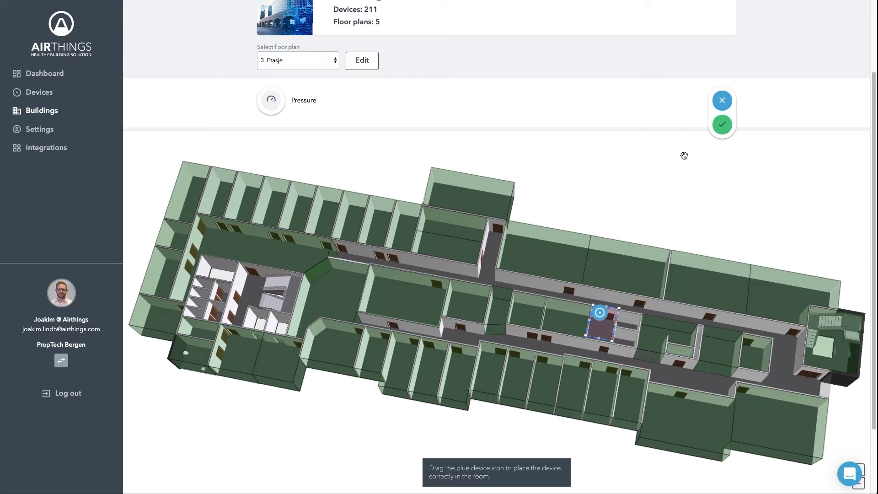
{"action": "left_click", "coordinate": [722, 124]}
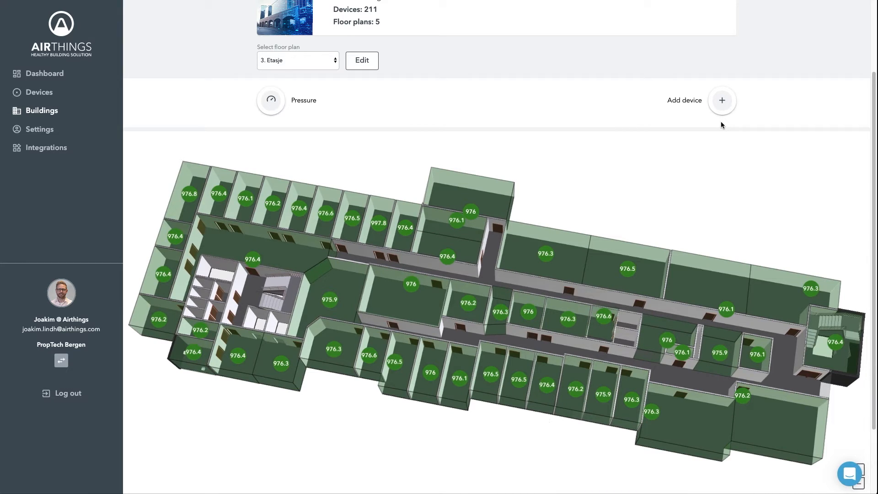
{"action": "mouse_move", "coordinate": [708, 146]}
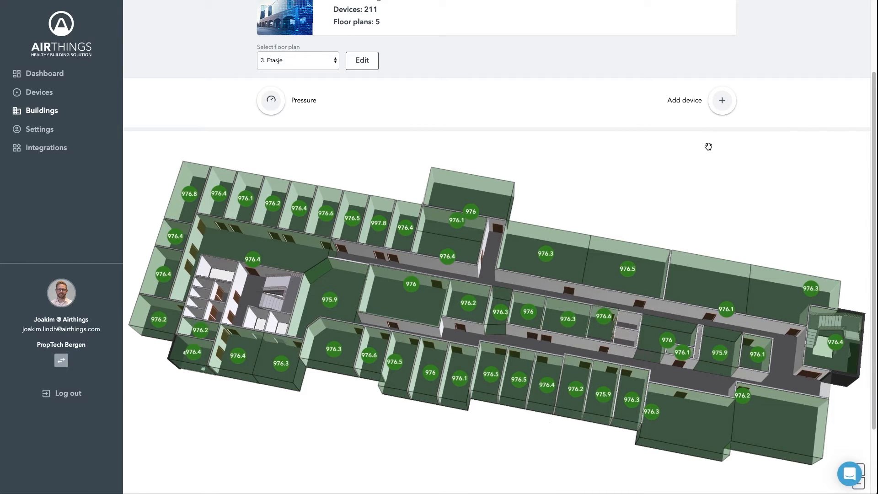
{"action": "mouse_move", "coordinate": [707, 152]}
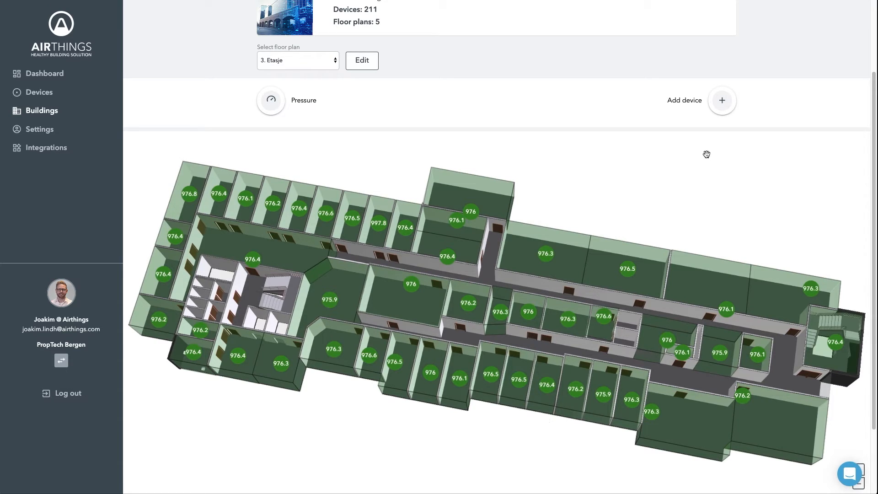
{"action": "mouse_move", "coordinate": [689, 166]}
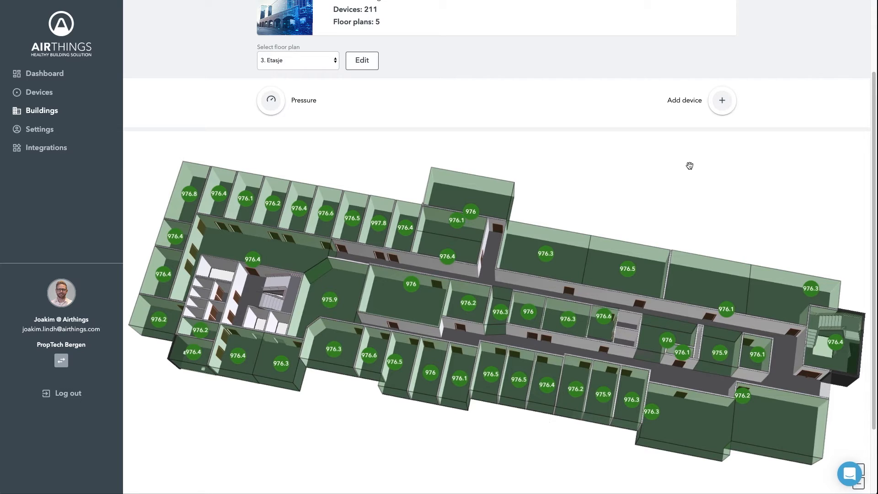
Go to Settings to view the profile, English/Metric/dd.mm.yyyy preferences and newsletter options
{"action": "left_click", "coordinate": [39, 129]}
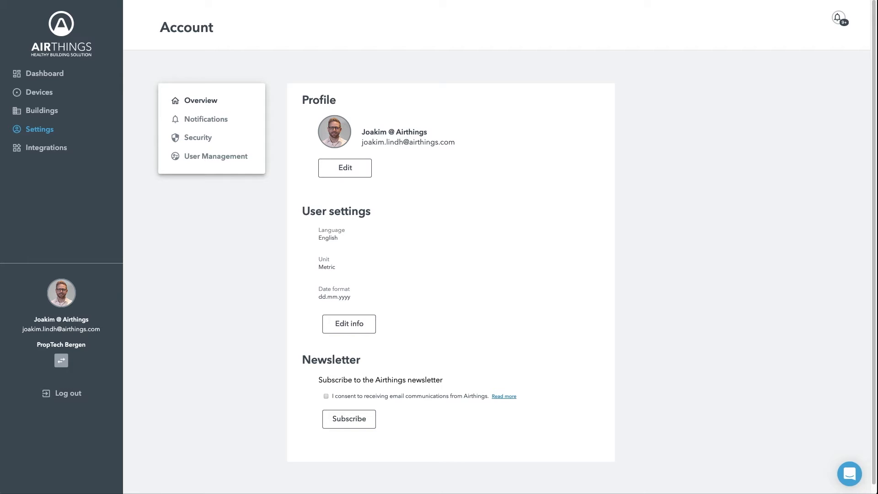
Browse the Notifications and Security settings, ending on User Management with one active admin
{"action": "left_click", "coordinate": [205, 119]}
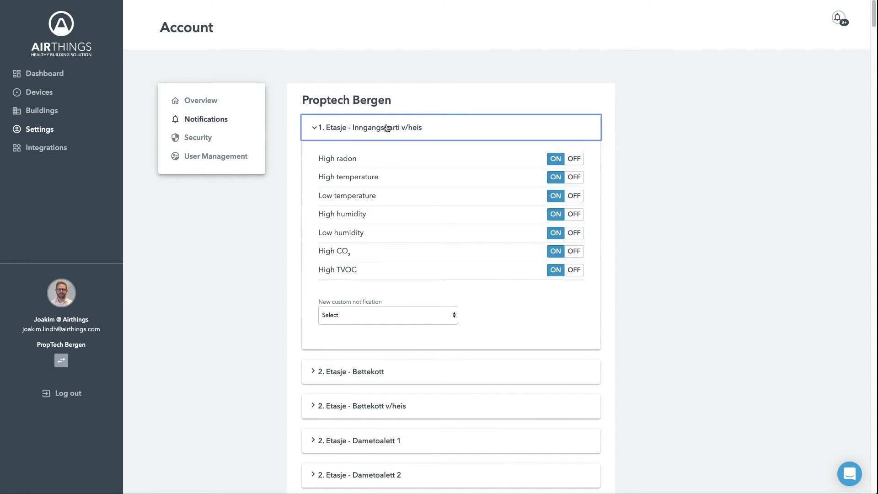
{"action": "mouse_move", "coordinate": [395, 127]}
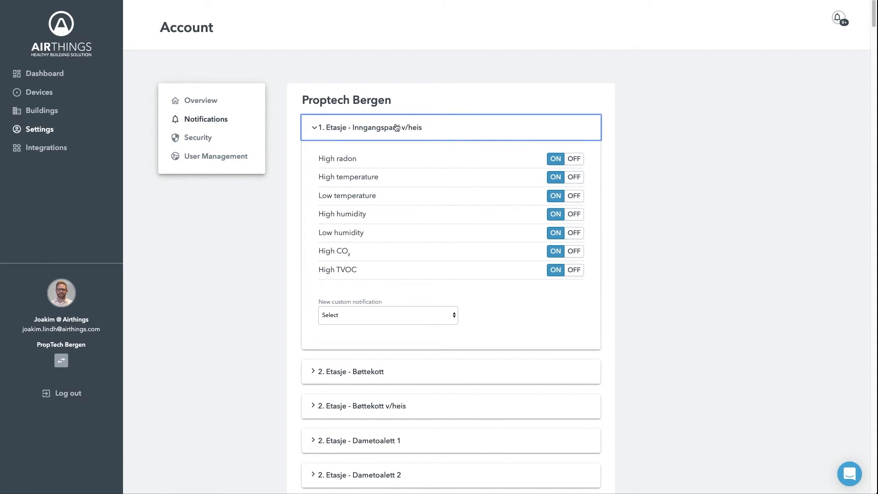
{"action": "mouse_move", "coordinate": [811, 19]}
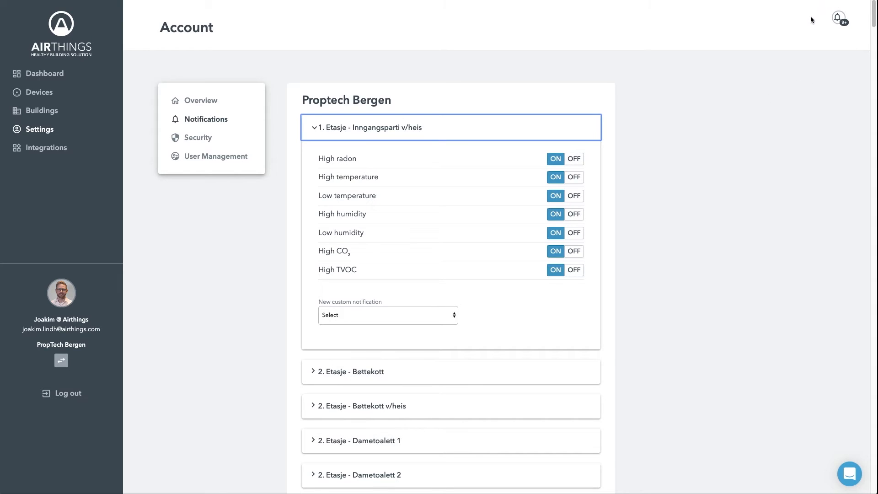
{"action": "mouse_move", "coordinate": [169, 154]}
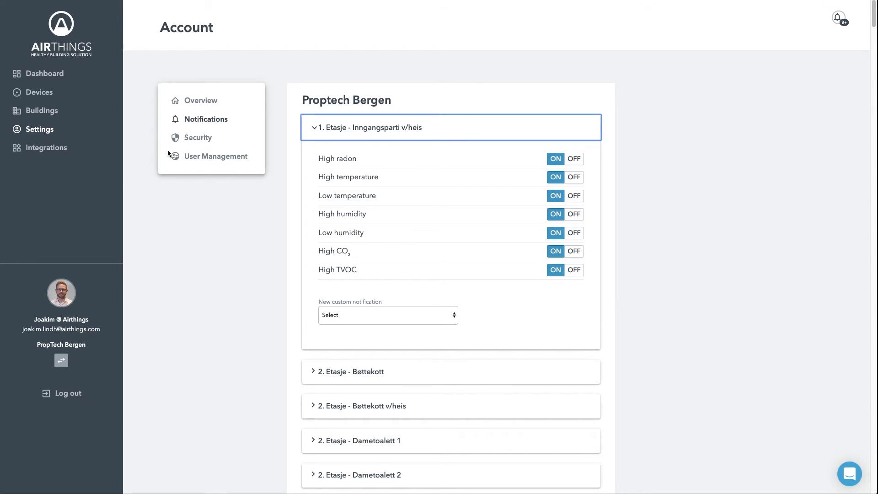
{"action": "left_click", "coordinate": [197, 137]}
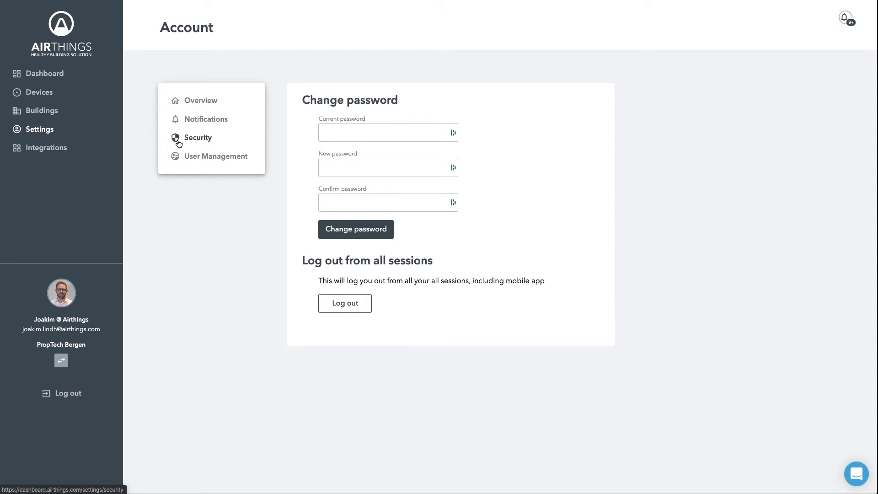
{"action": "left_click", "coordinate": [215, 157]}
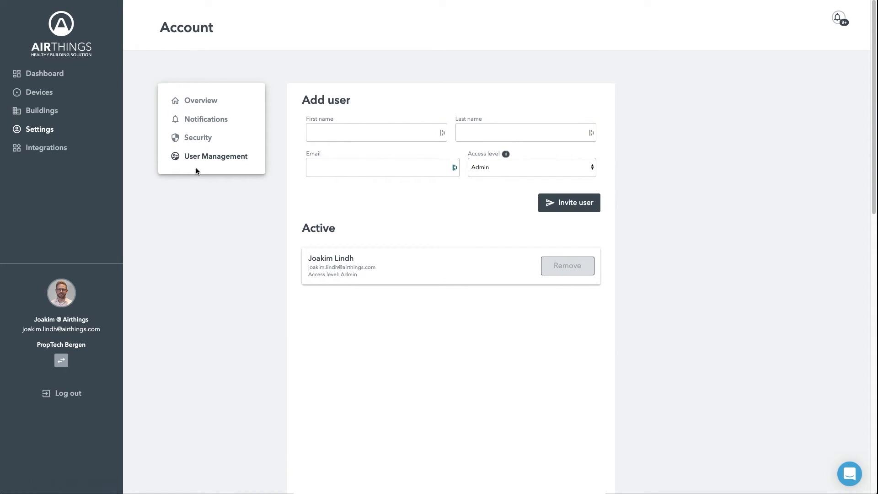
{"action": "mouse_move", "coordinate": [200, 188]}
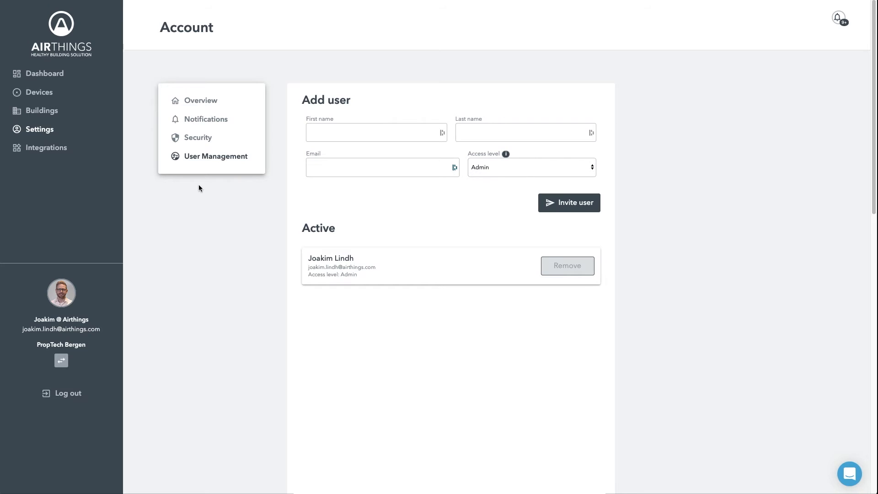
Show the five Integrations webhooks, opening and discarding a New Webhook form
{"action": "left_click", "coordinate": [45, 147]}
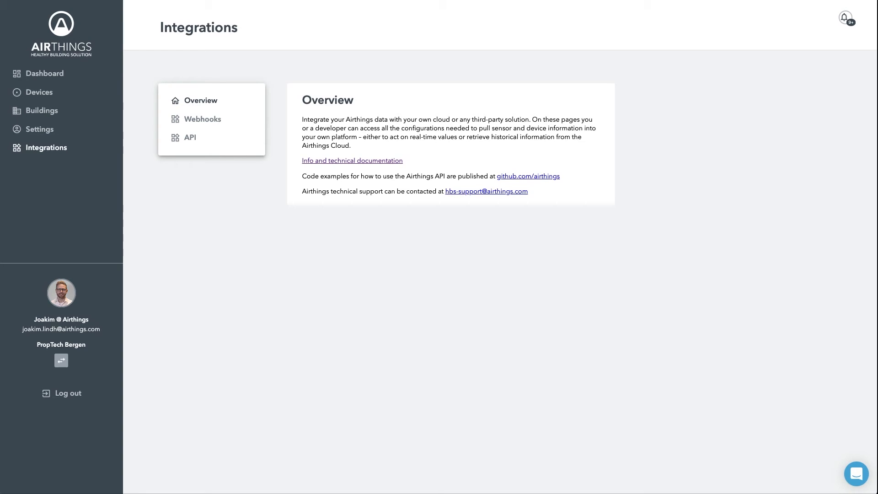
{"action": "mouse_move", "coordinate": [202, 122]}
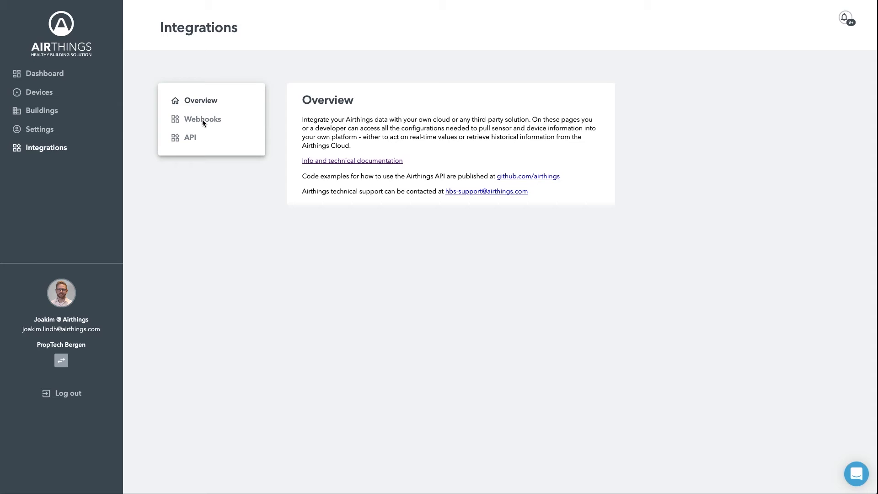
{"action": "left_click", "coordinate": [203, 119]}
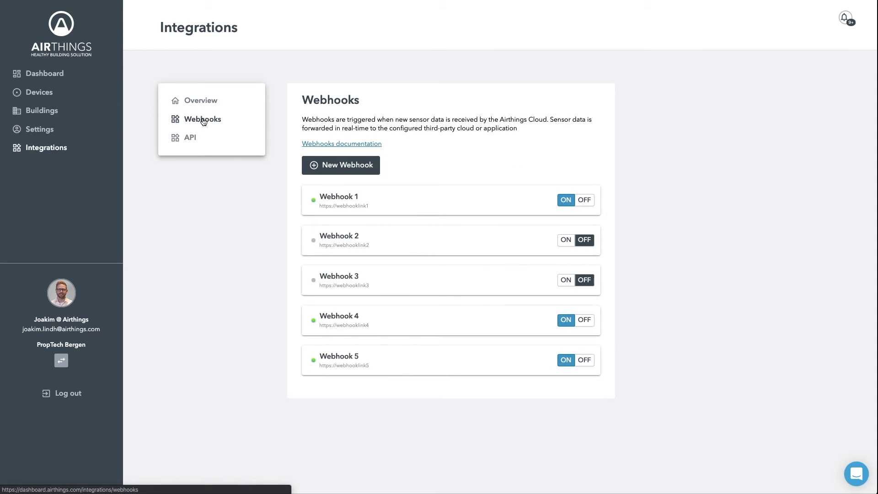
{"action": "mouse_move", "coordinate": [369, 165]}
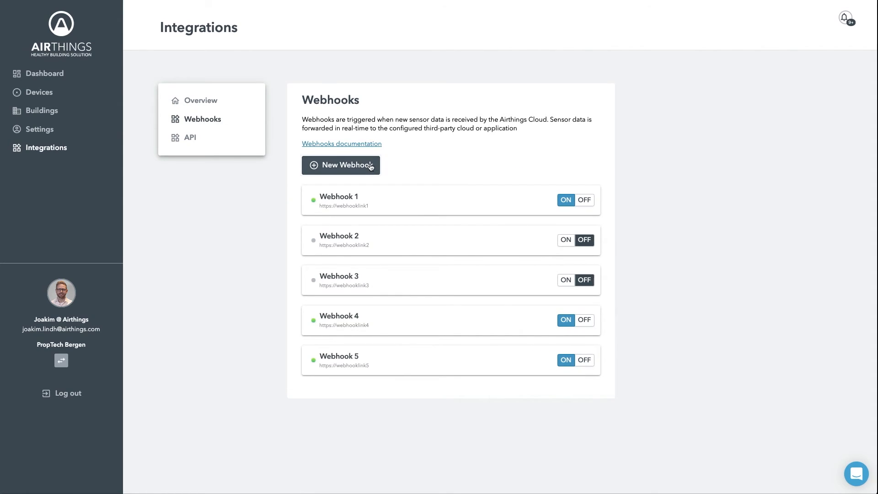
{"action": "left_click", "coordinate": [341, 165]}
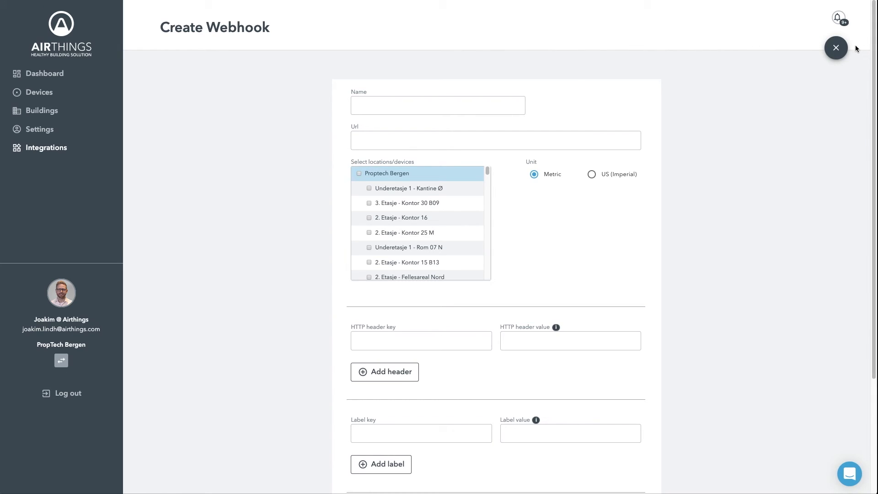
{"action": "left_click", "coordinate": [835, 48]}
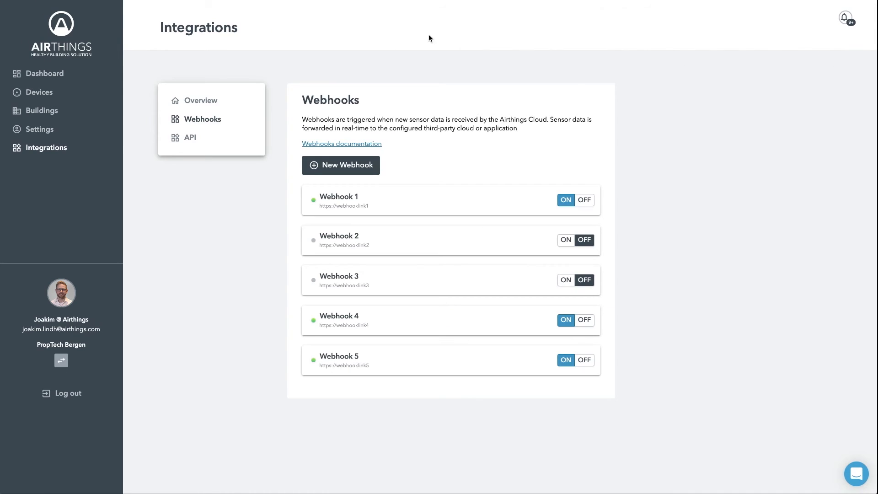
View the API clients, dismiss a New API client form, and return to Integrations Overview
{"action": "left_click", "coordinate": [189, 138]}
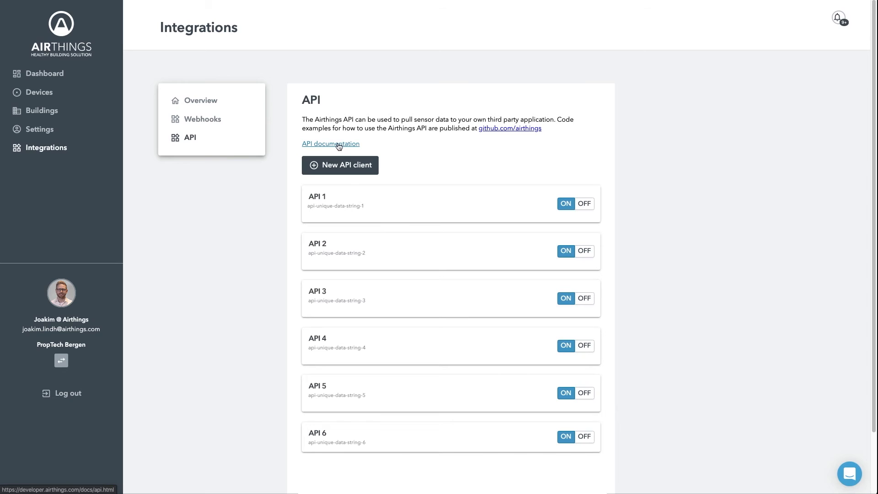
{"action": "left_click", "coordinate": [339, 164]}
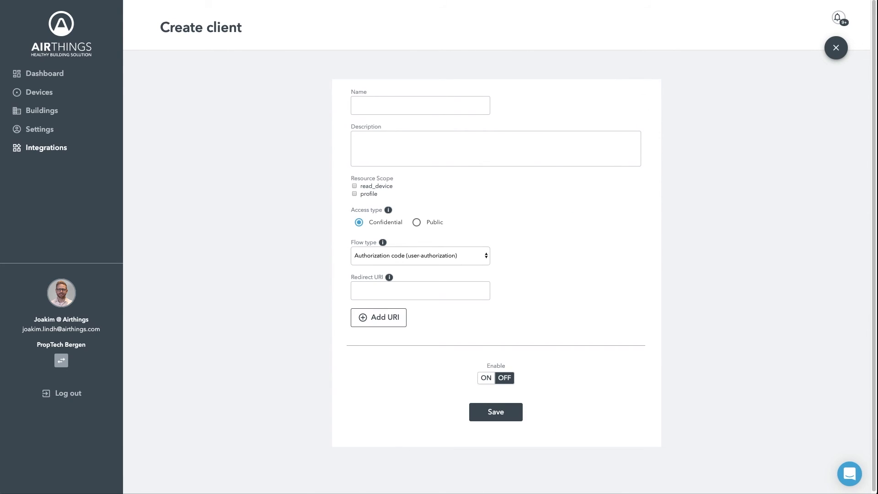
{"action": "left_click", "coordinate": [835, 48]}
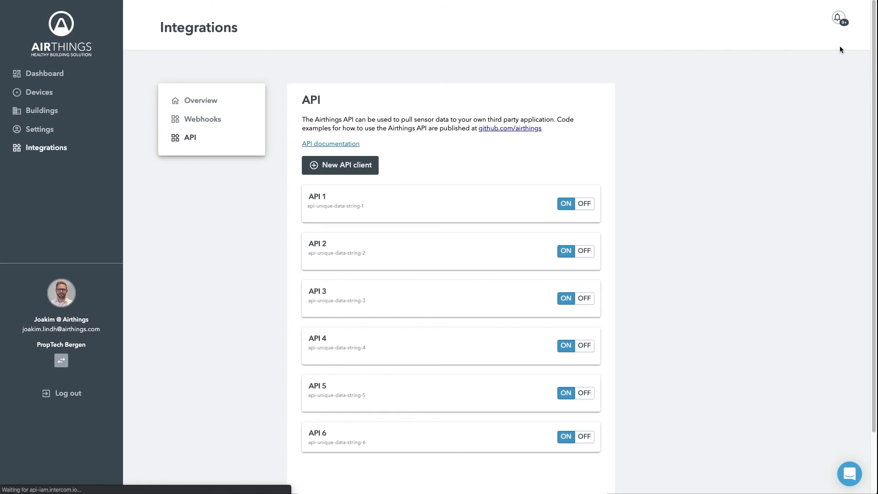
{"action": "mouse_move", "coordinate": [145, 75]}
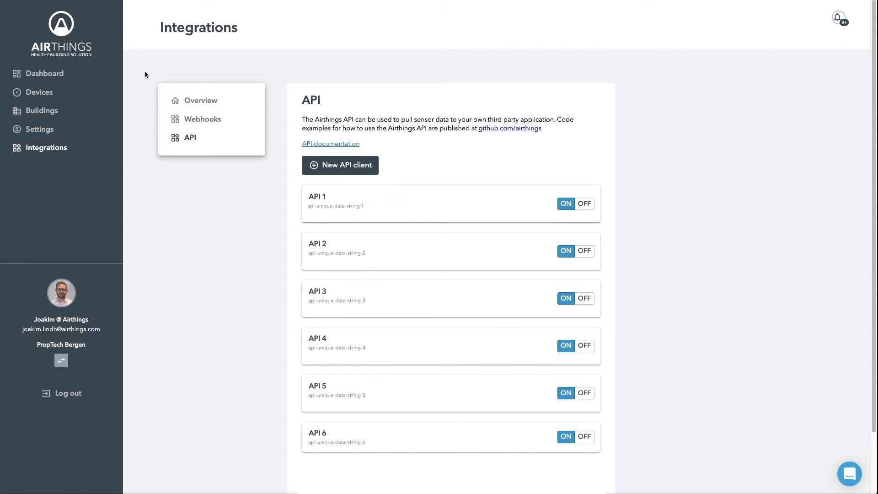
{"action": "mouse_move", "coordinate": [201, 101]}
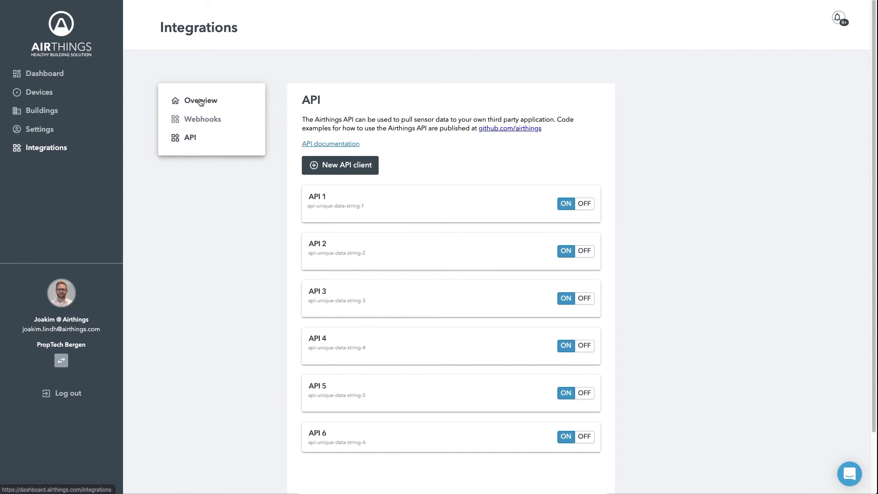
{"action": "left_click", "coordinate": [200, 100]}
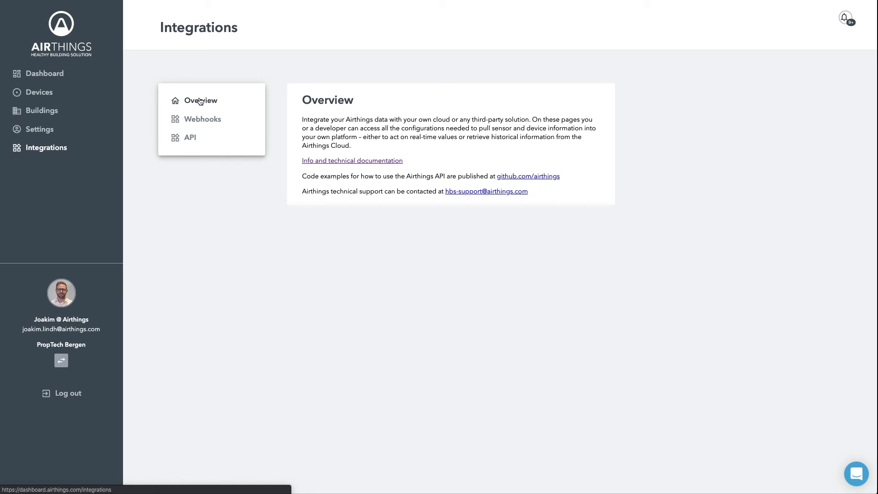
Return to the main dashboard's sensor tiles and open the Intercom support chat panel
{"action": "left_click", "coordinate": [45, 73]}
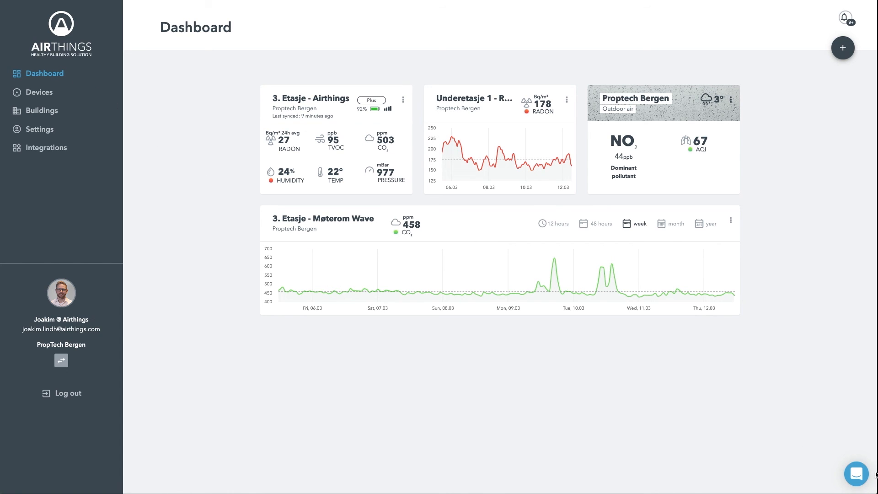
{"action": "left_click", "coordinate": [856, 474]}
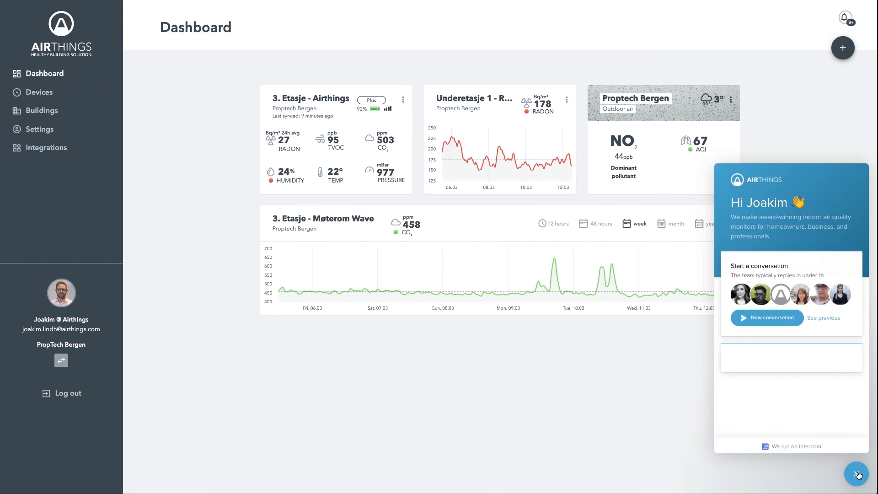